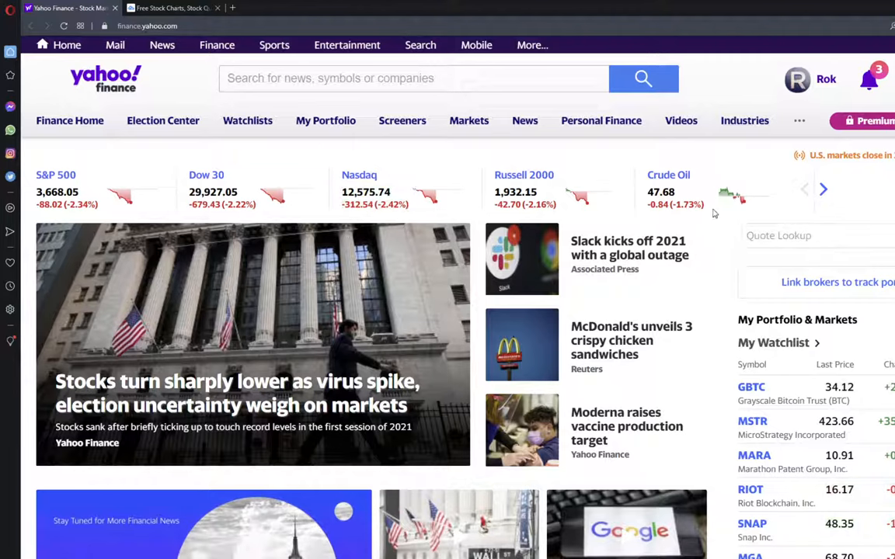
{"action": "mouse_move", "coordinate": [670, 304]}
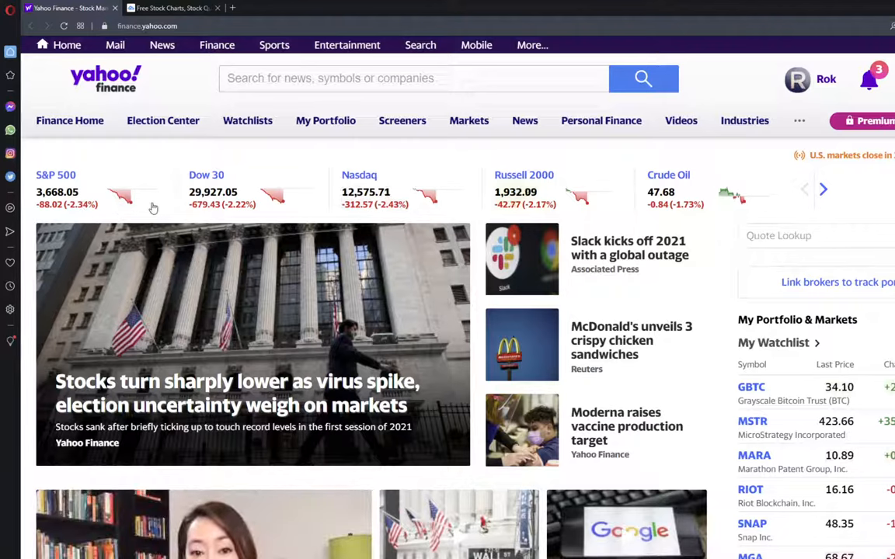
{"action": "mouse_move", "coordinate": [294, 214]}
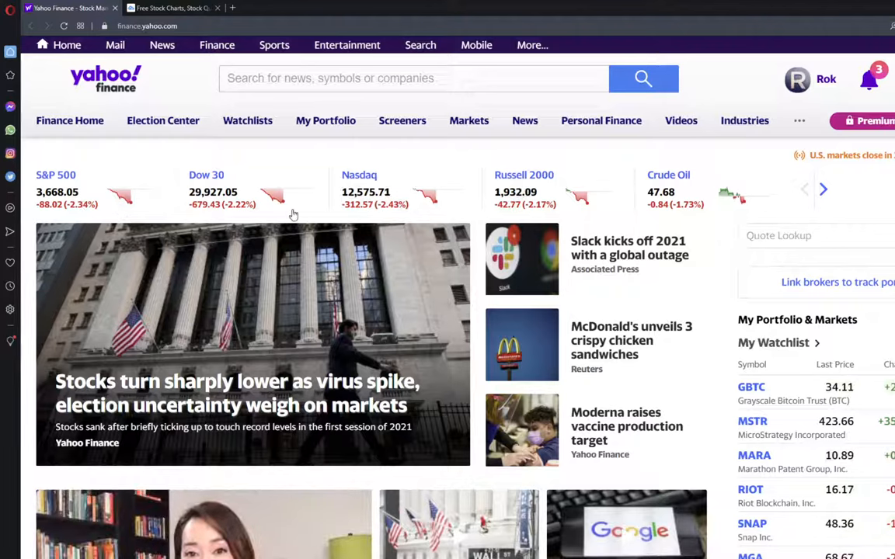
{"action": "mouse_move", "coordinate": [395, 216]}
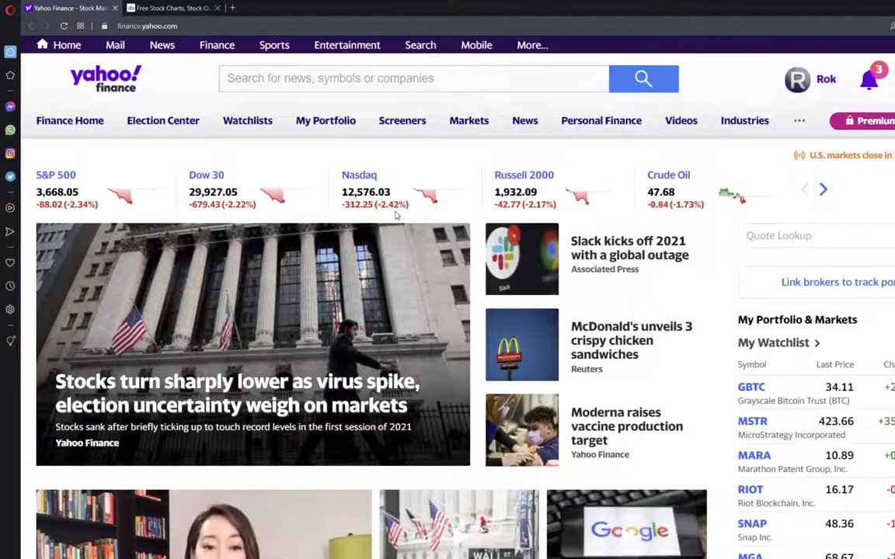
{"action": "mouse_move", "coordinate": [756, 211]}
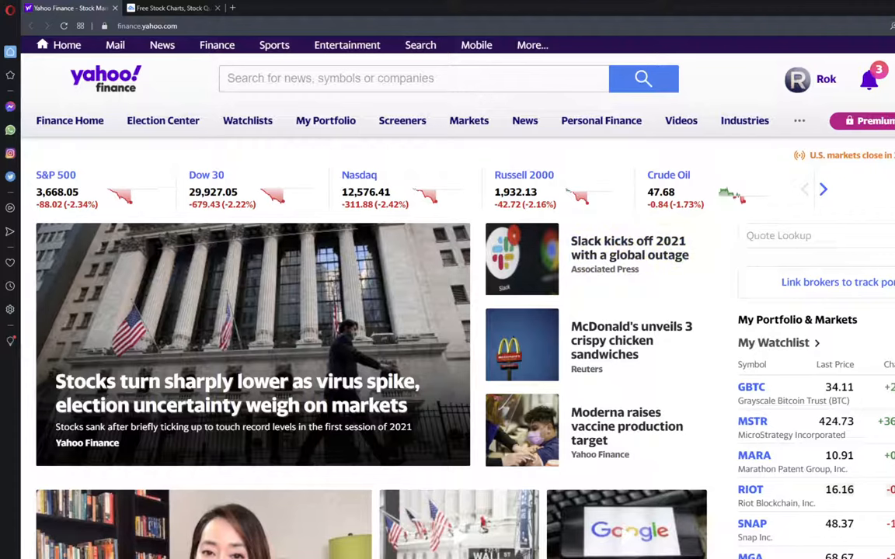
{"action": "mouse_move", "coordinate": [888, 174]}
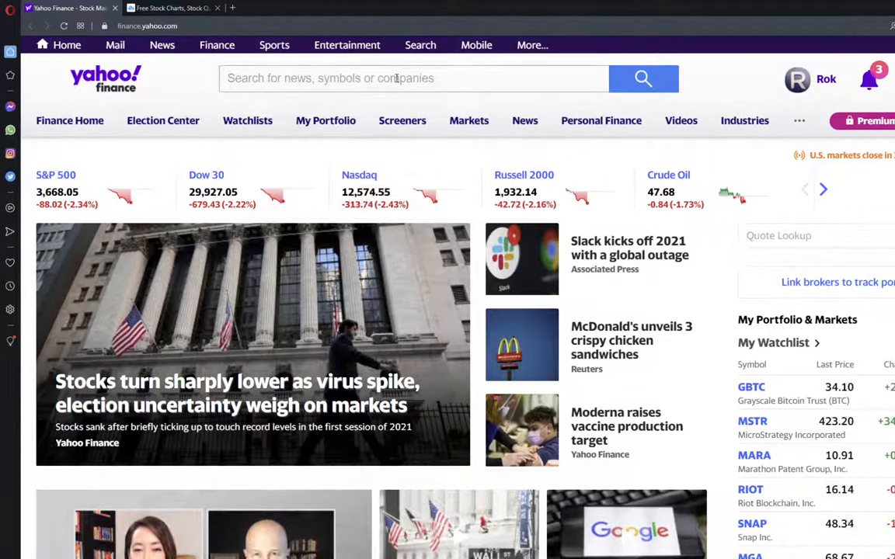
Search 'idea' and open the Ideanomics, Inc. (IDEX) quote page
{"action": "left_click", "coordinate": [413, 78]}
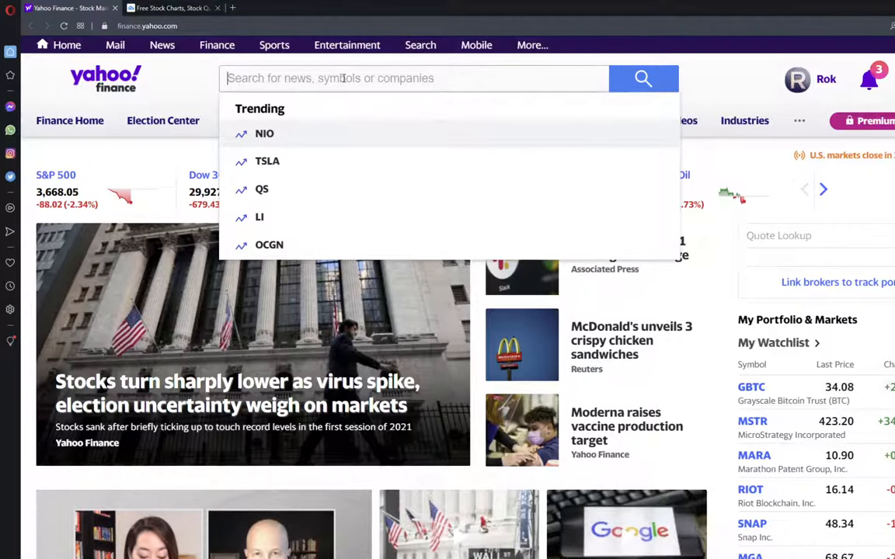
{"action": "type", "text": "idea"}
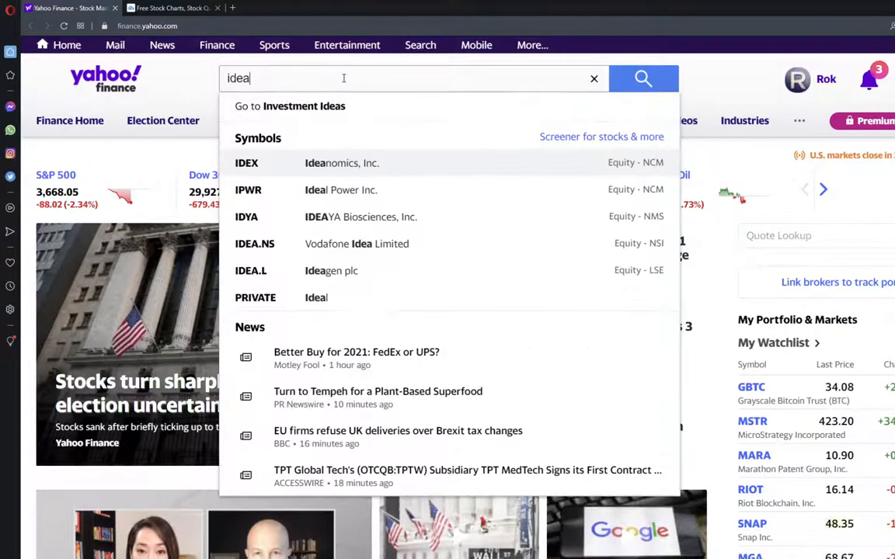
{"action": "left_click", "coordinate": [342, 163]}
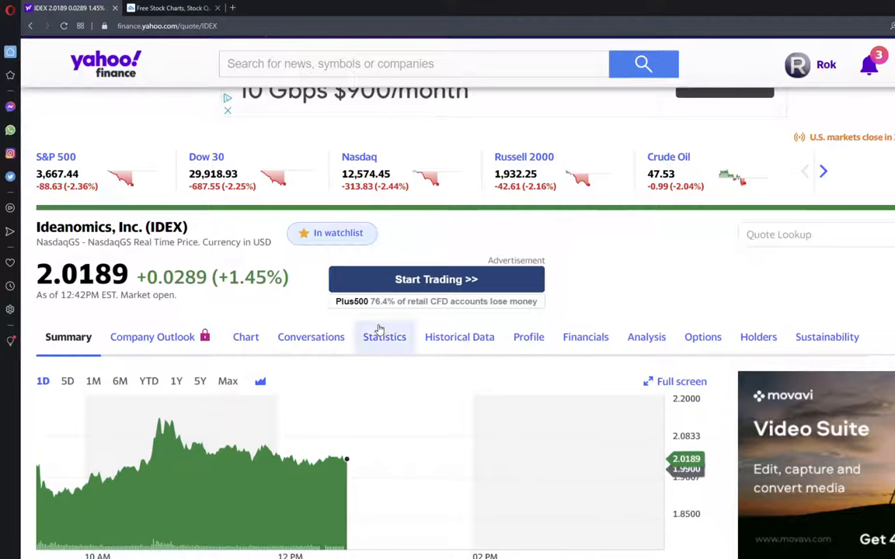
Scroll through the IDEX page's stats, related news and company profile
{"action": "scroll", "scroll_direction": "down", "scroll_amount": 3}
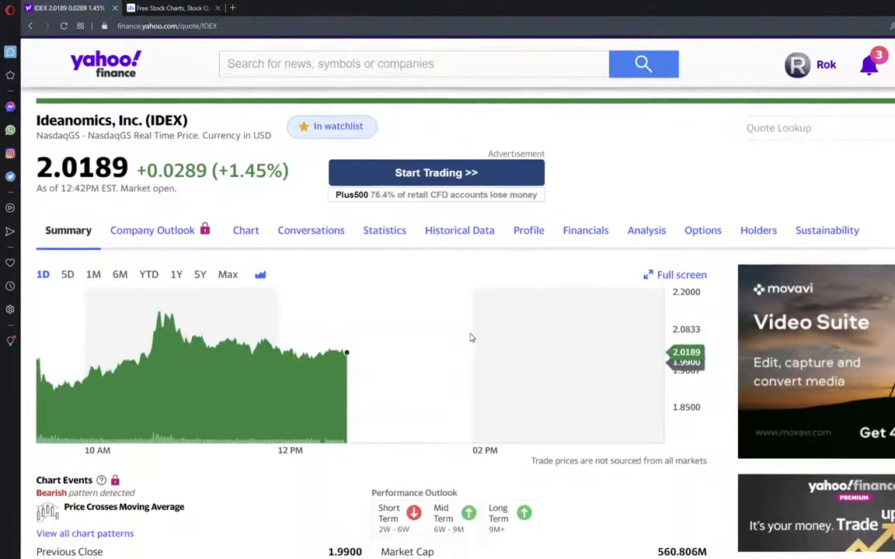
{"action": "scroll", "scroll_direction": "down", "scroll_amount": 3}
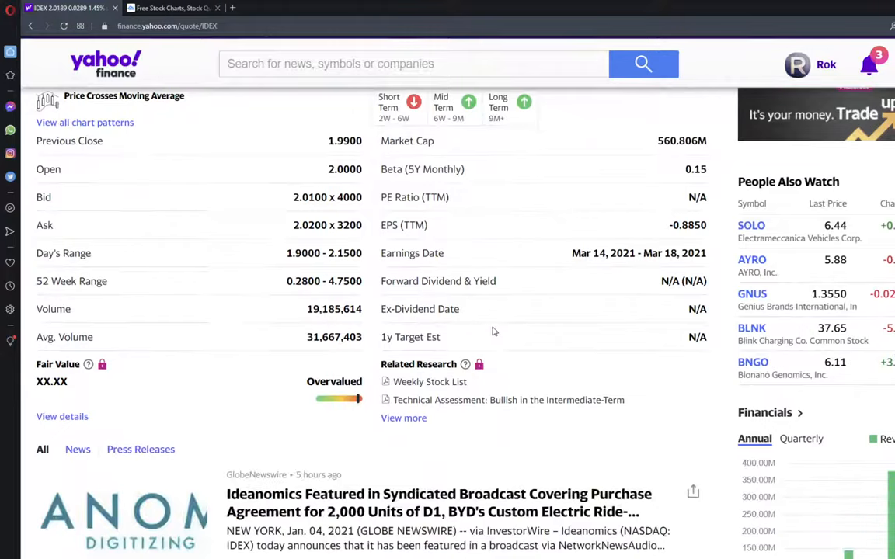
{"action": "scroll", "scroll_direction": "down", "scroll_amount": 3}
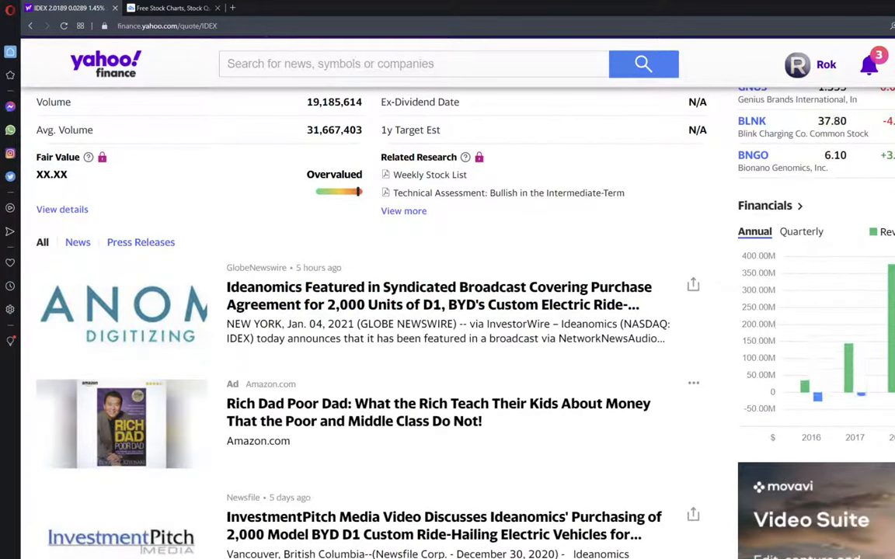
{"action": "scroll", "scroll_direction": "down", "scroll_amount": 3}
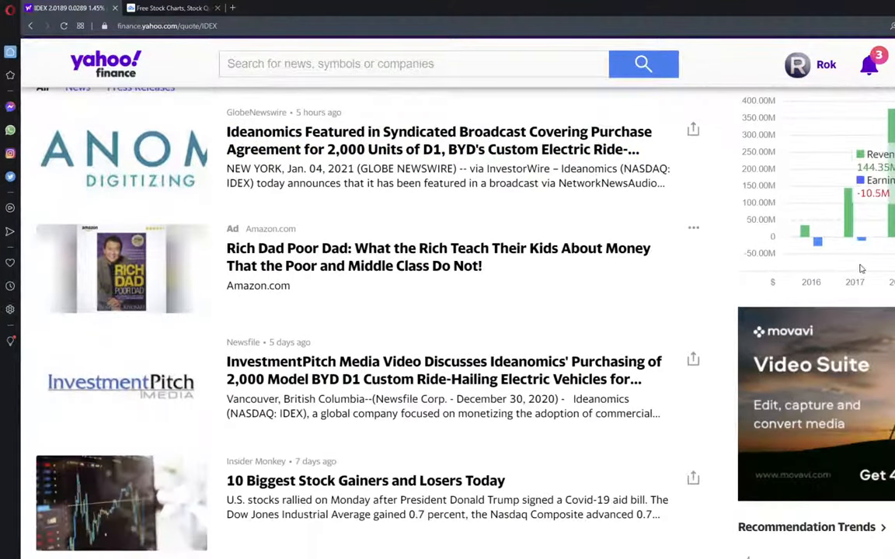
{"action": "scroll", "scroll_direction": "down", "scroll_amount": 3}
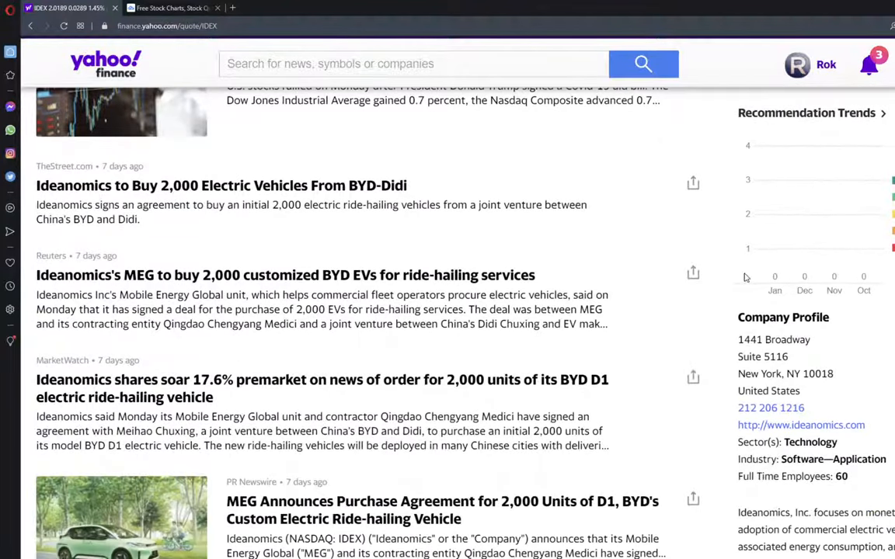
{"action": "scroll", "scroll_direction": "up", "scroll_amount": 3}
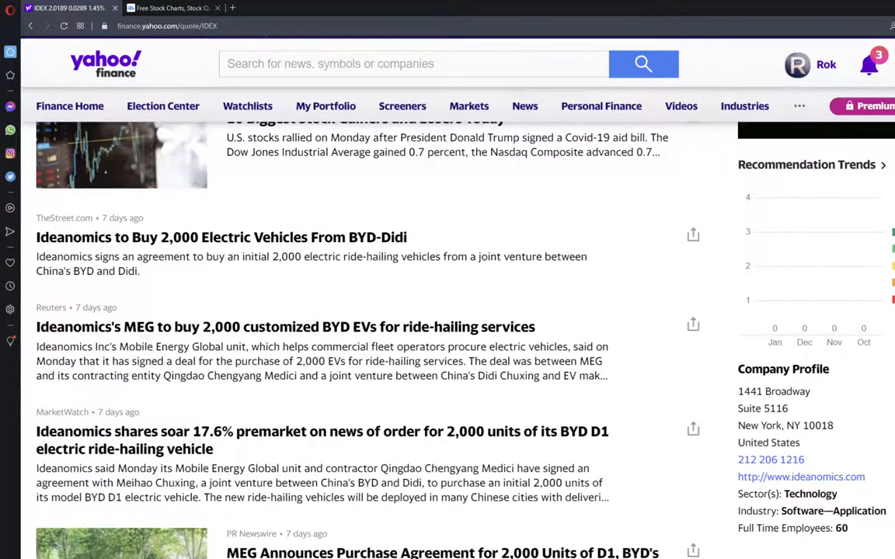
{"action": "scroll", "scroll_direction": "up", "scroll_amount": 3}
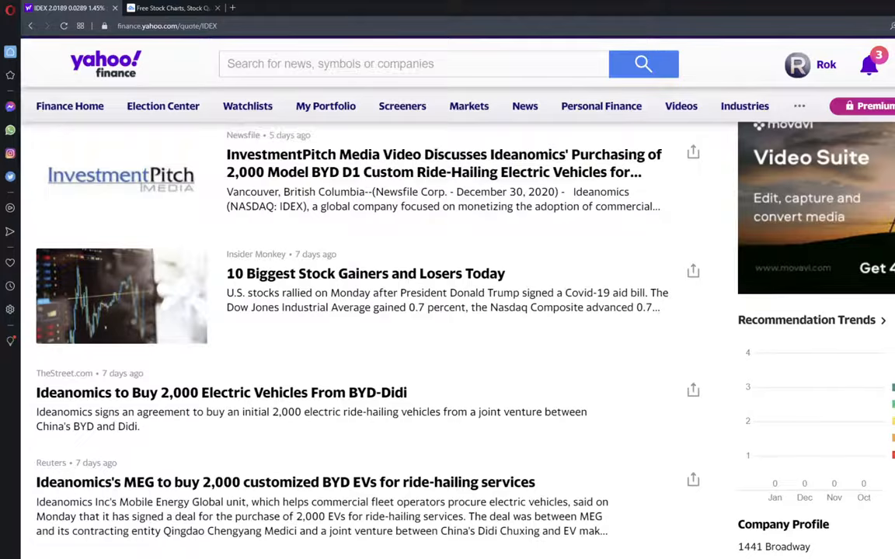
{"action": "scroll", "scroll_direction": "down", "scroll_amount": 3}
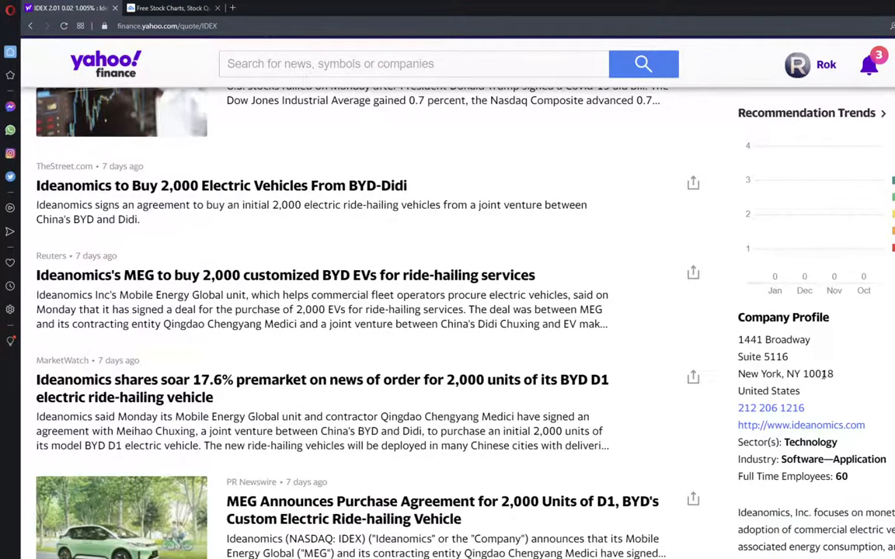
{"action": "scroll", "scroll_direction": "down", "scroll_amount": 3}
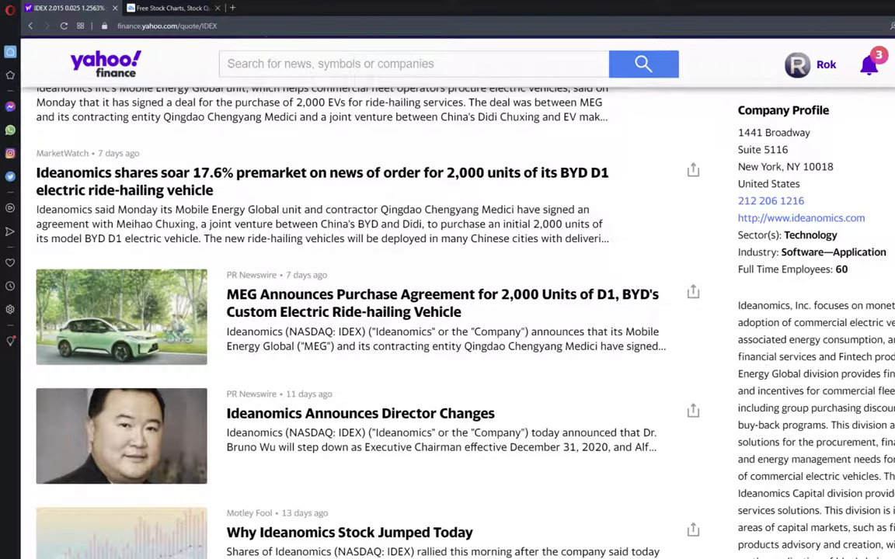
{"action": "mouse_move", "coordinate": [844, 386]}
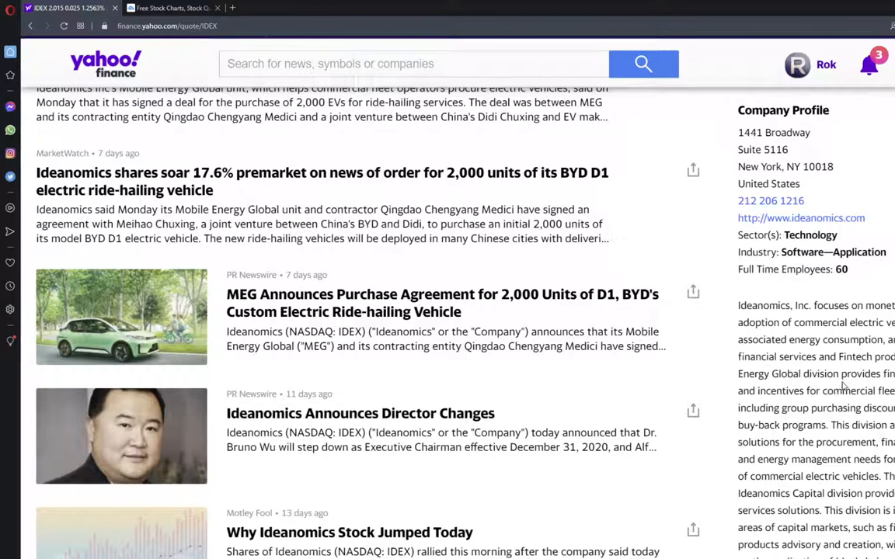
{"action": "mouse_move", "coordinate": [801, 403]}
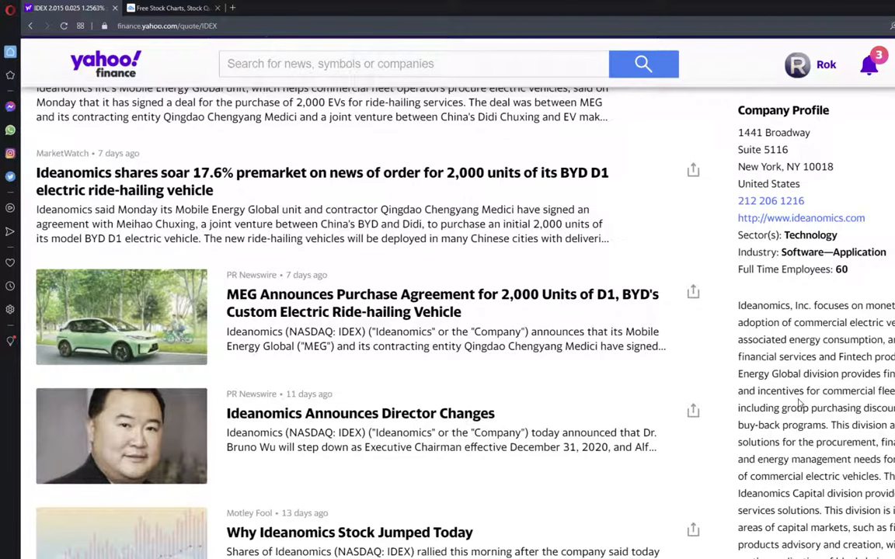
{"action": "scroll", "scroll_direction": "down", "scroll_amount": 3}
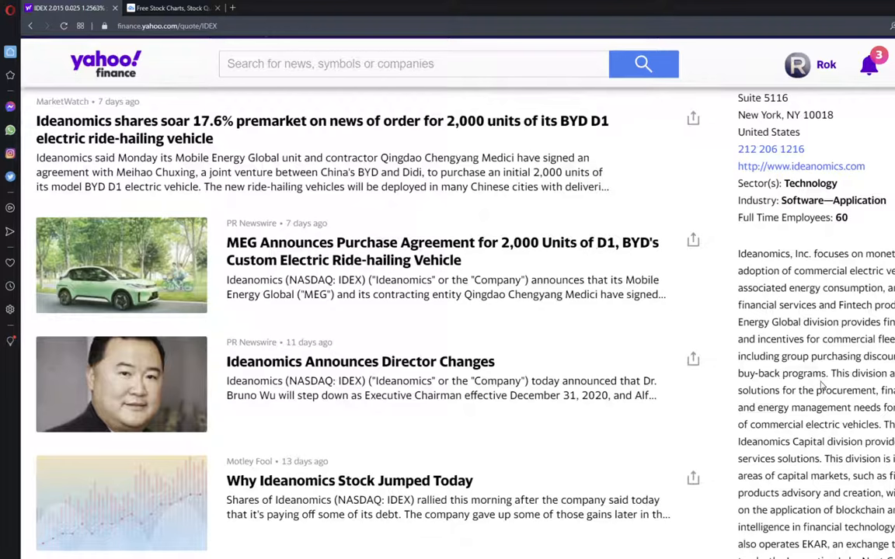
{"action": "scroll", "scroll_direction": "down", "scroll_amount": 3}
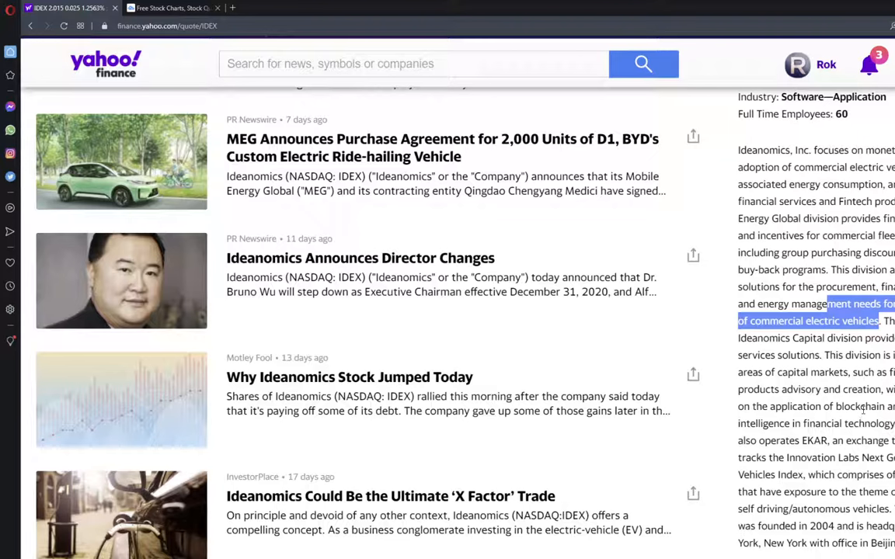
{"action": "scroll", "scroll_direction": "down", "scroll_amount": 3}
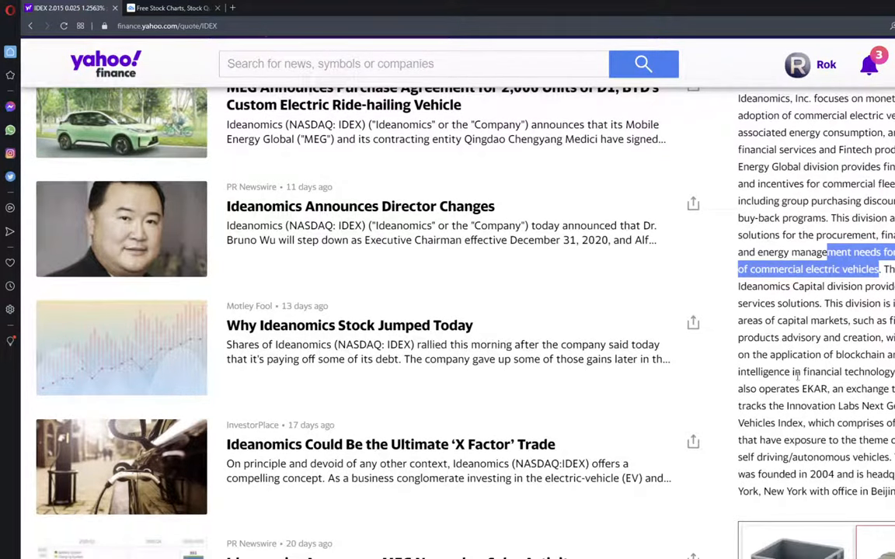
{"action": "mouse_move", "coordinate": [826, 404]}
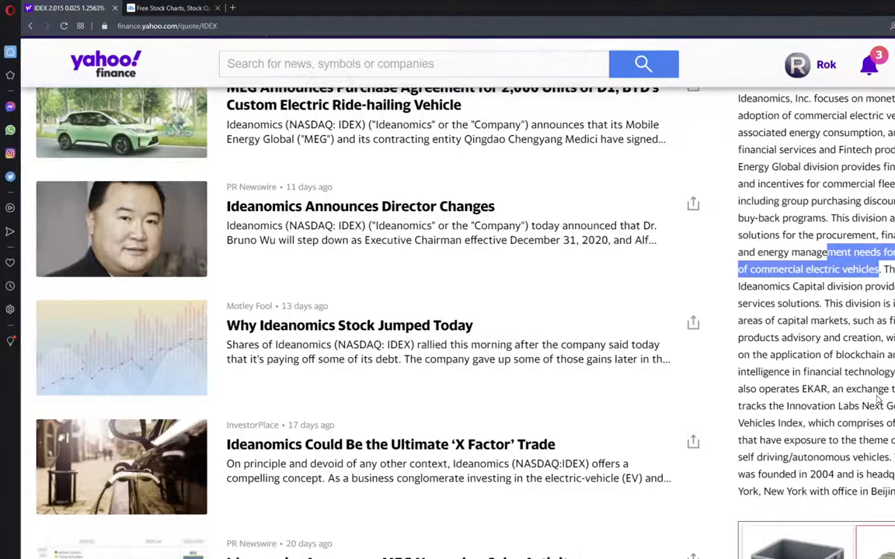
{"action": "scroll", "scroll_direction": "down", "scroll_amount": 3}
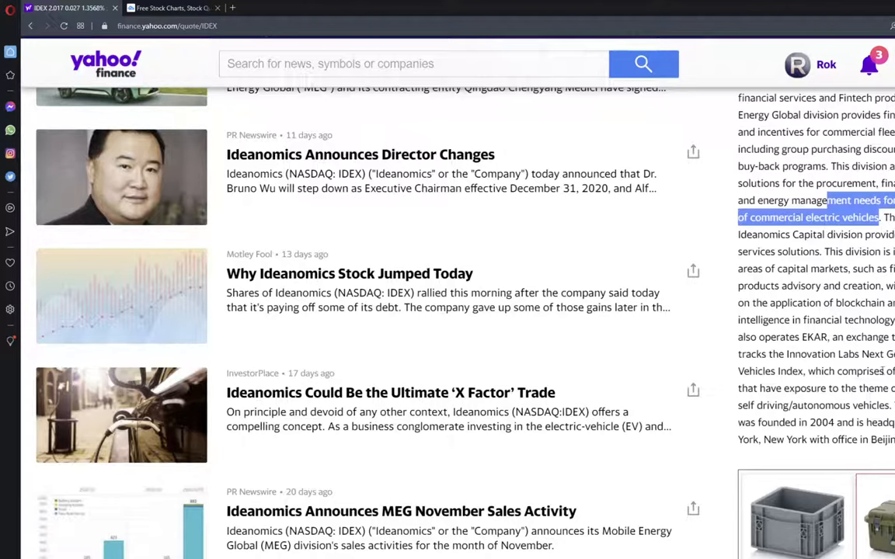
{"action": "scroll", "scroll_direction": "up", "scroll_amount": 3}
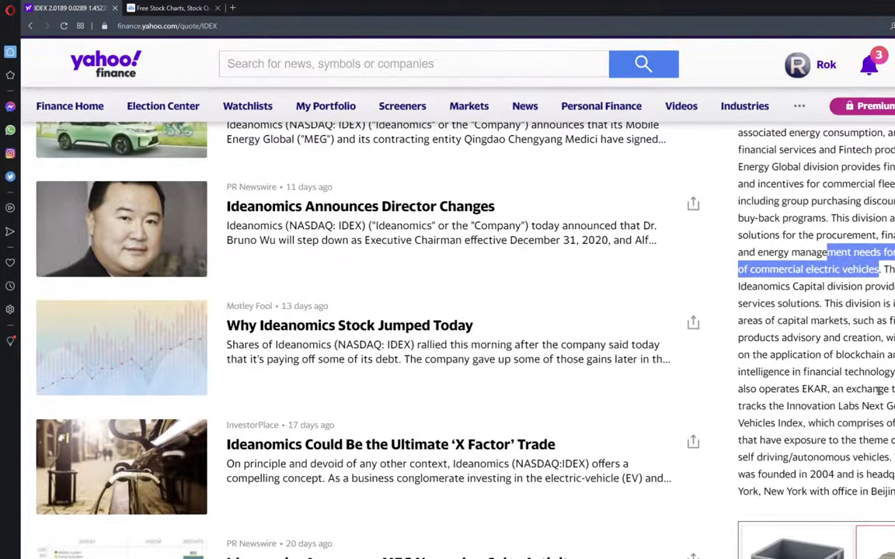
{"action": "scroll", "scroll_direction": "up", "scroll_amount": 3}
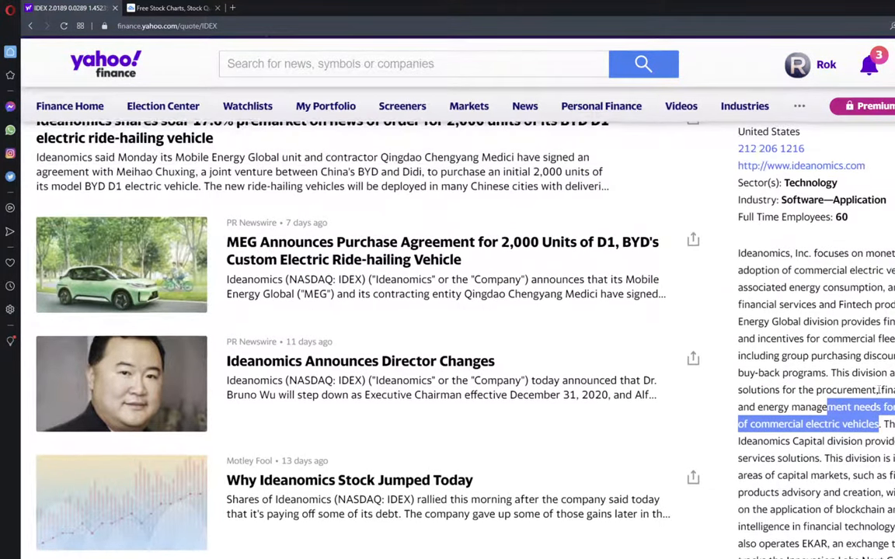
{"action": "scroll", "scroll_direction": "up", "scroll_amount": 3}
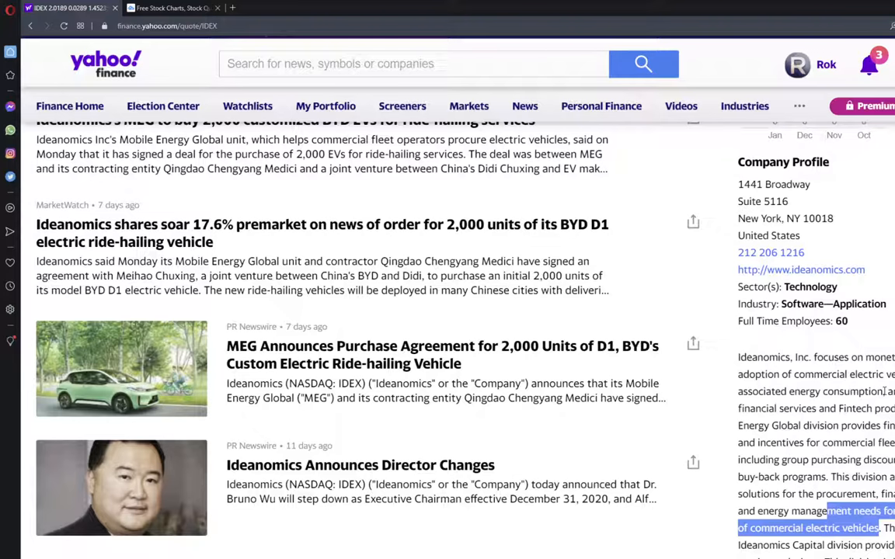
{"action": "scroll", "scroll_direction": "up", "scroll_amount": 3}
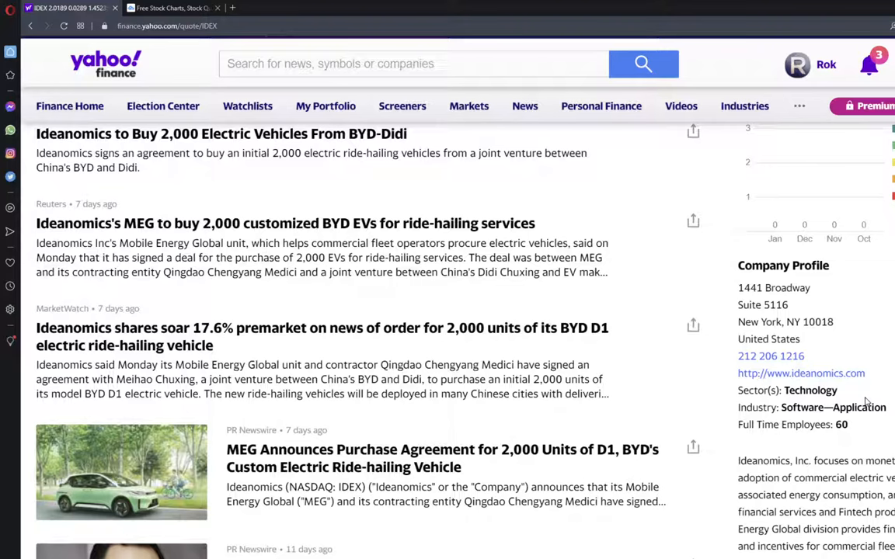
{"action": "left_click", "coordinate": [285, 223]}
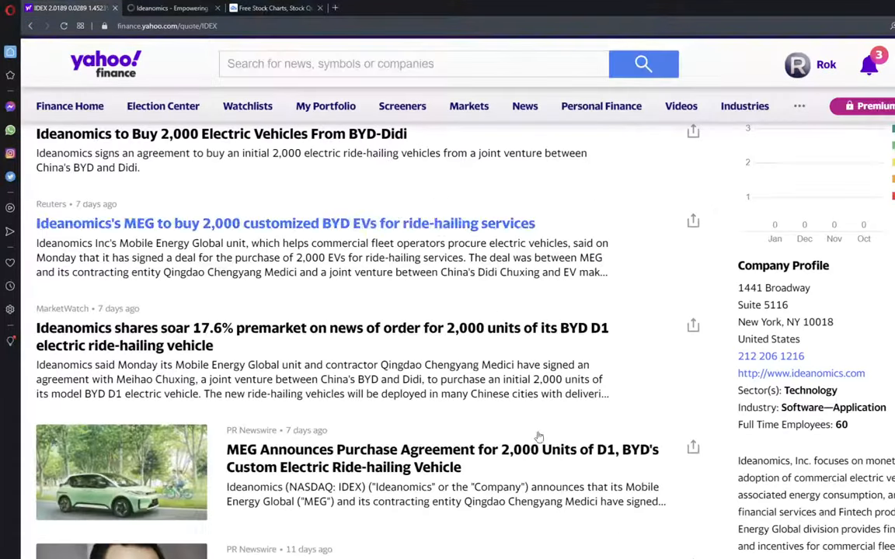
{"action": "scroll", "scroll_direction": "up", "scroll_amount": 3}
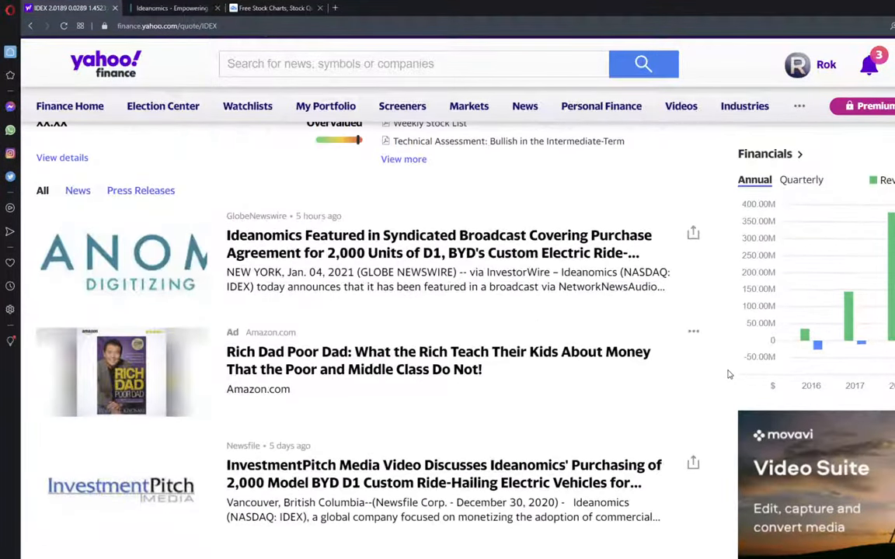
{"action": "scroll", "scroll_direction": "down", "scroll_amount": 3}
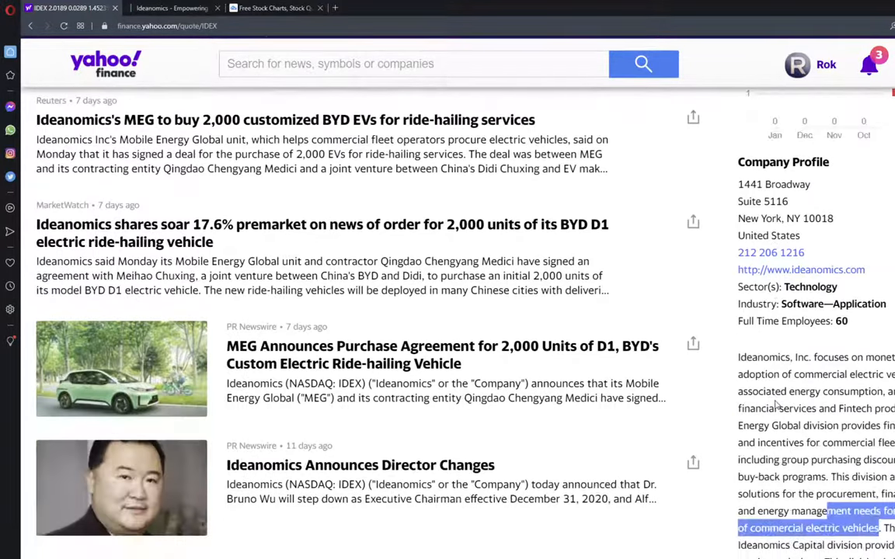
{"action": "scroll", "scroll_direction": "down", "scroll_amount": 3}
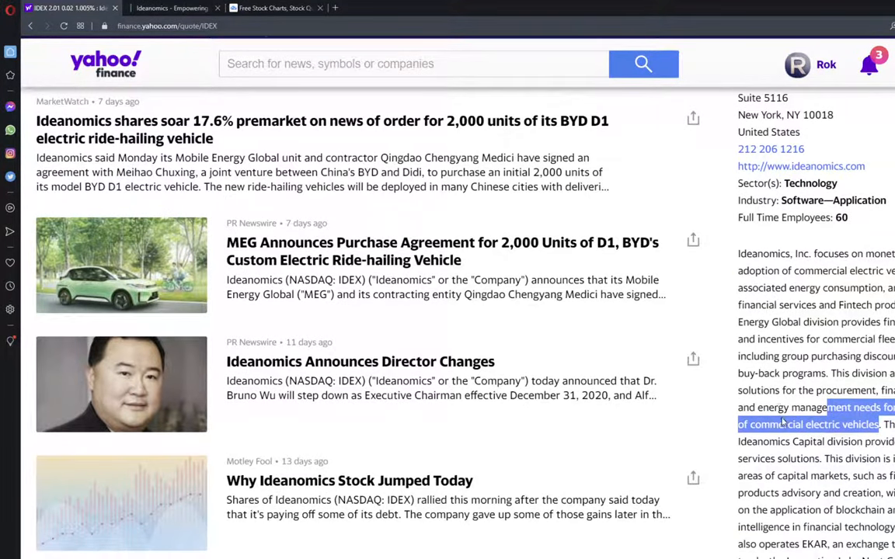
{"action": "scroll", "scroll_direction": "down", "scroll_amount": 3}
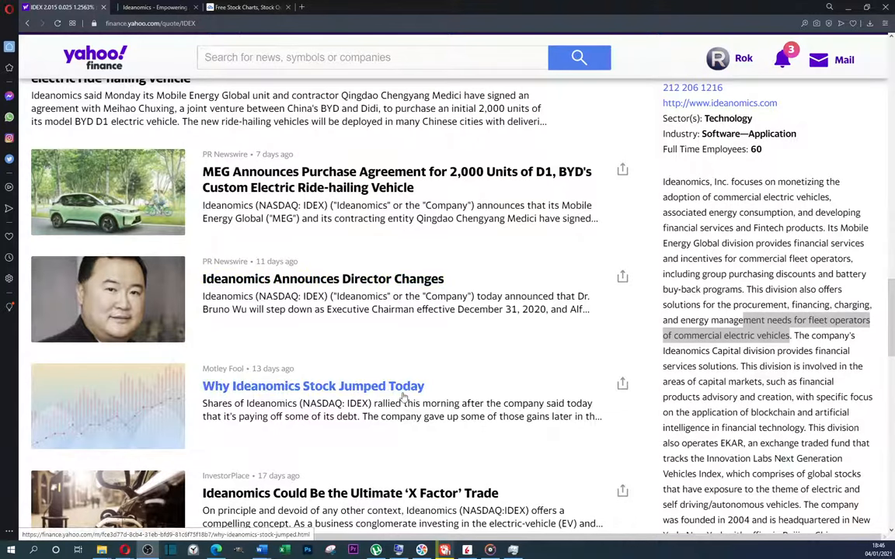
{"action": "mouse_move", "coordinate": [313, 392]}
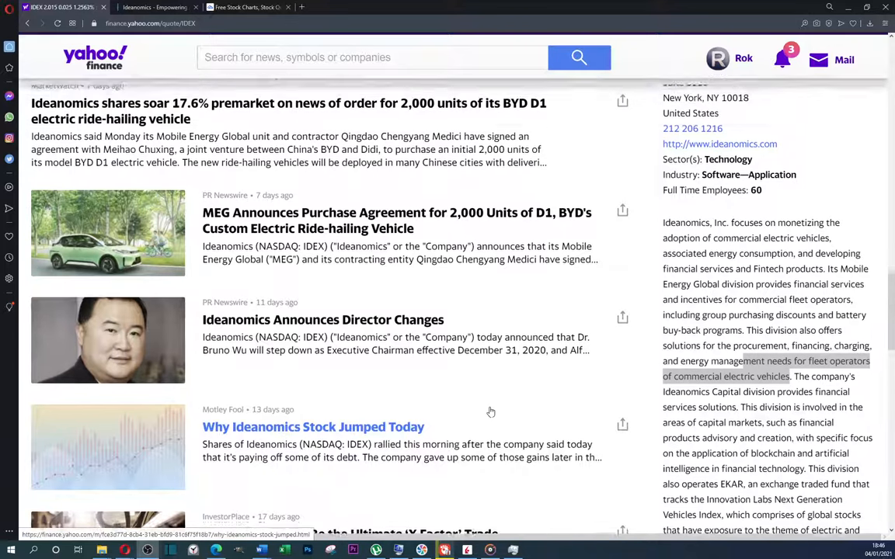
Scroll back to the top of the IDEX page to see the 2.015 quote and intraday chart
{"action": "scroll", "scroll_direction": "up", "scroll_amount": 3}
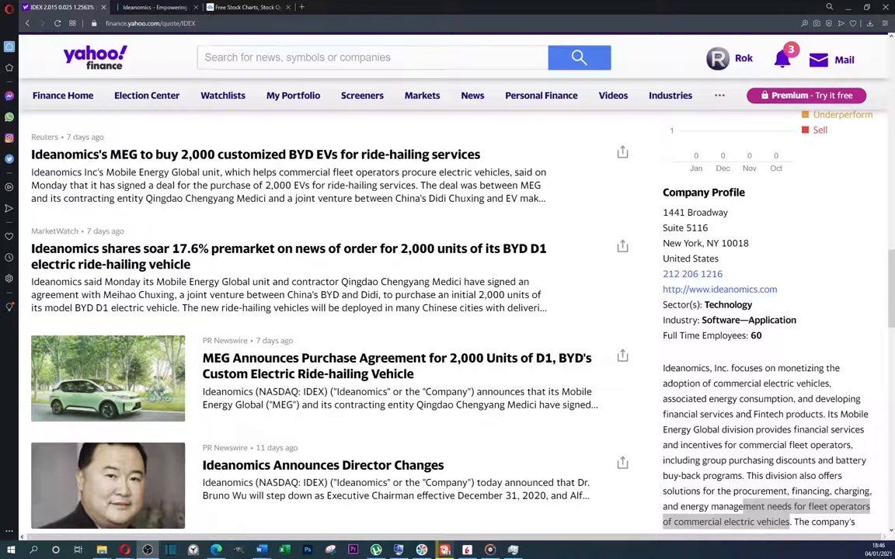
{"action": "scroll", "scroll_direction": "down", "scroll_amount": 3}
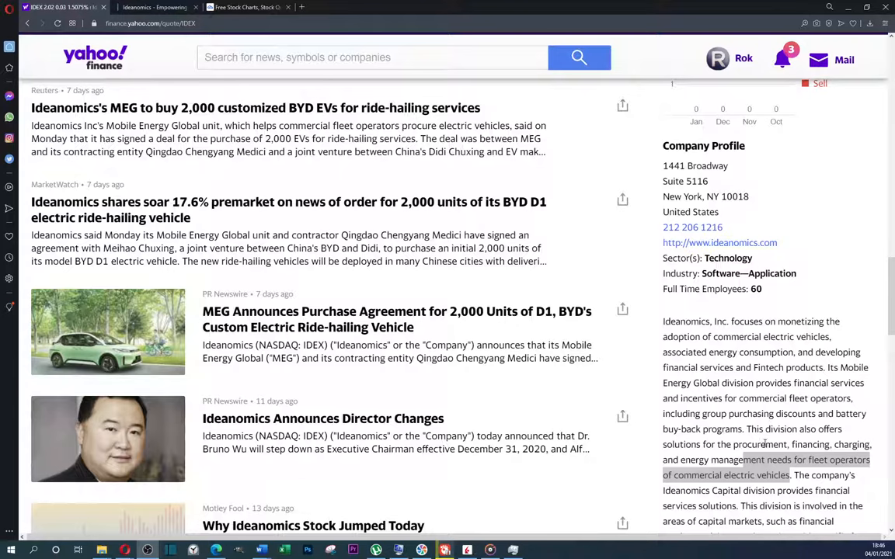
{"action": "scroll", "scroll_direction": "down", "scroll_amount": 3}
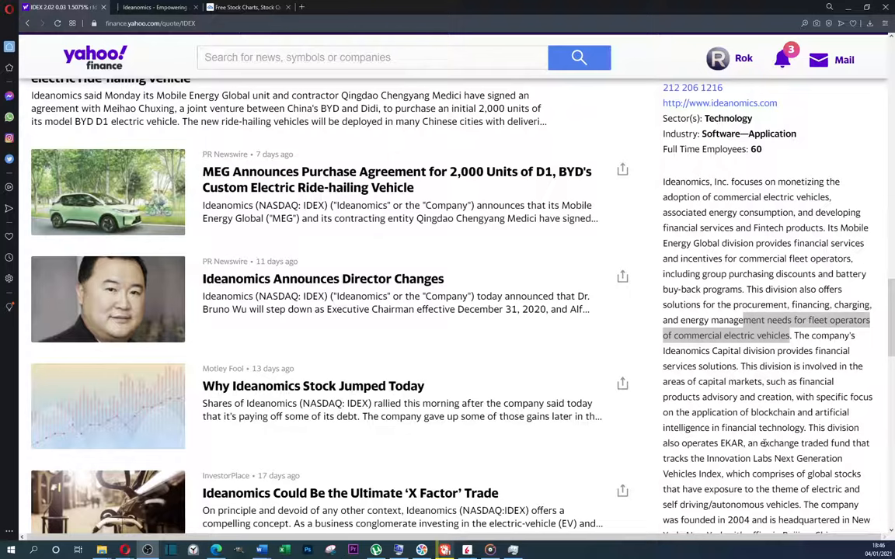
{"action": "scroll", "scroll_direction": "down", "scroll_amount": 3}
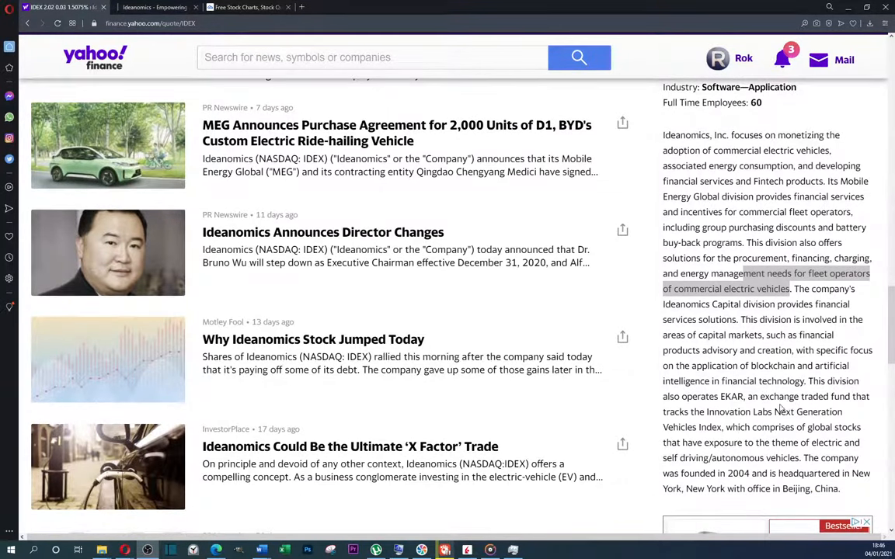
{"action": "scroll", "scroll_direction": "up", "scroll_amount": 3}
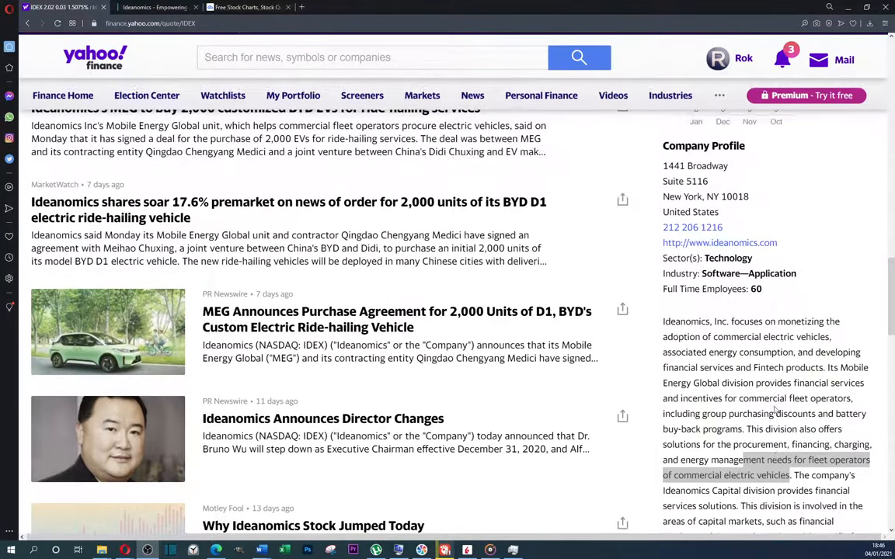
{"action": "scroll", "scroll_direction": "up", "scroll_amount": 3}
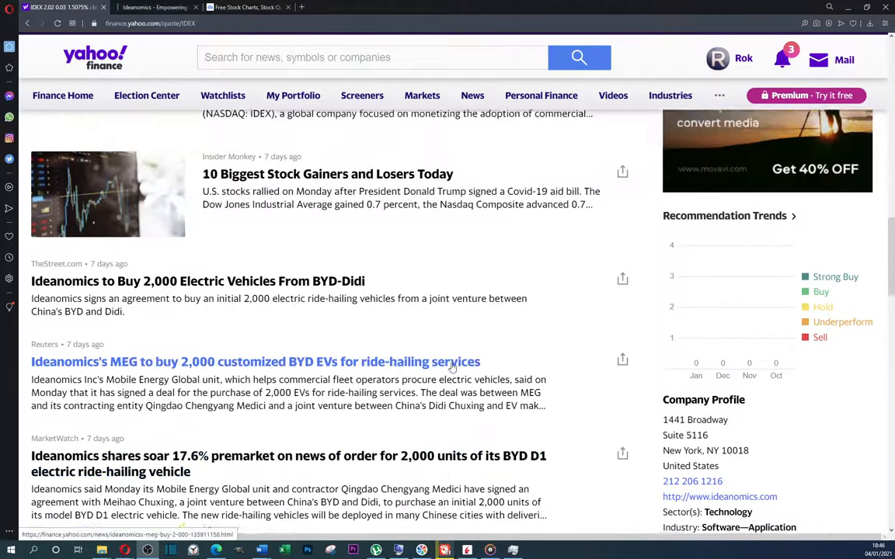
{"action": "scroll", "scroll_direction": "up", "scroll_amount": 3}
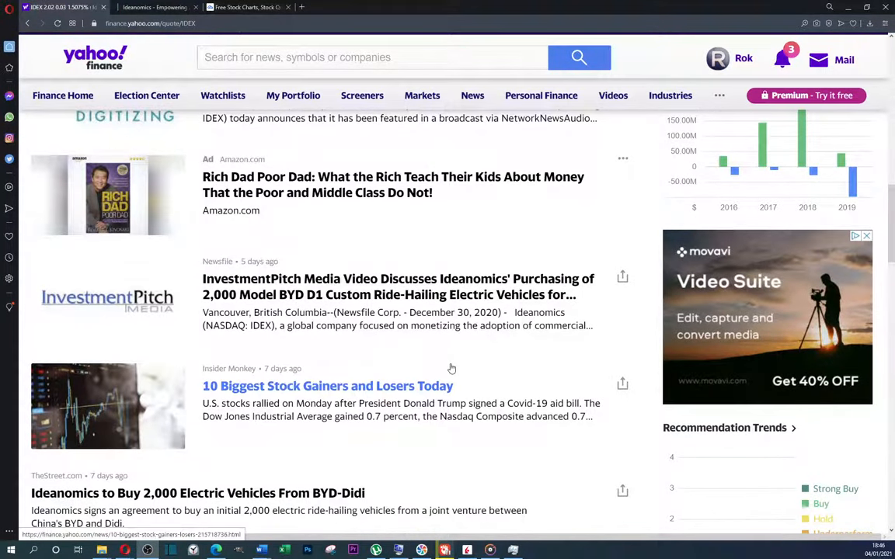
{"action": "scroll", "scroll_direction": "up", "scroll_amount": 3}
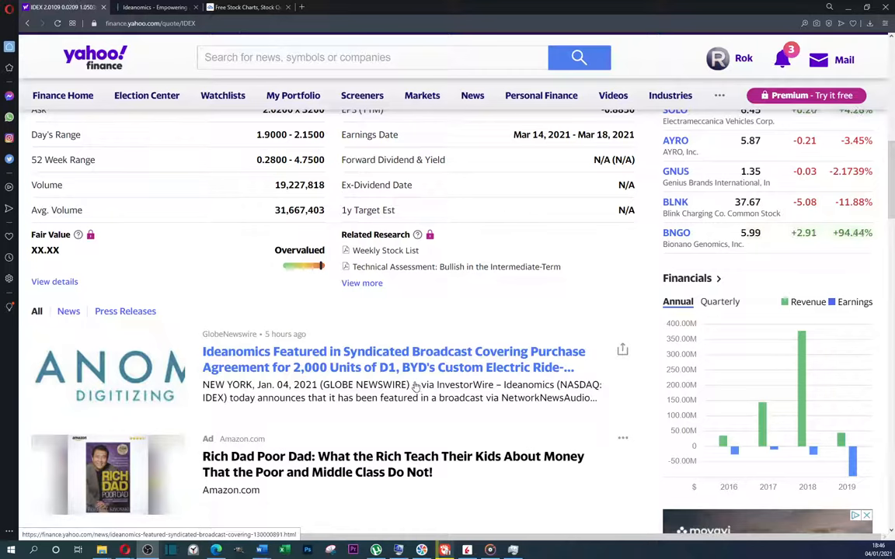
{"action": "mouse_move", "coordinate": [434, 345]}
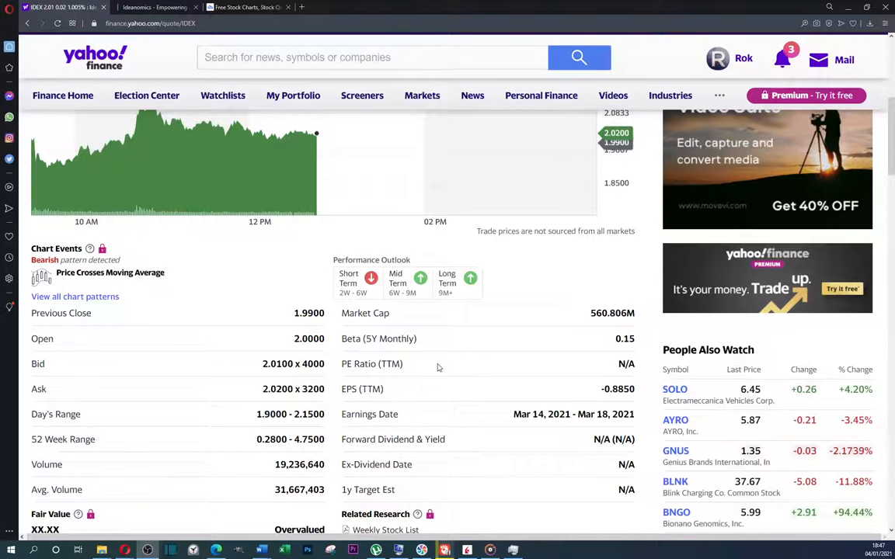
{"action": "scroll", "scroll_direction": "up", "scroll_amount": 3}
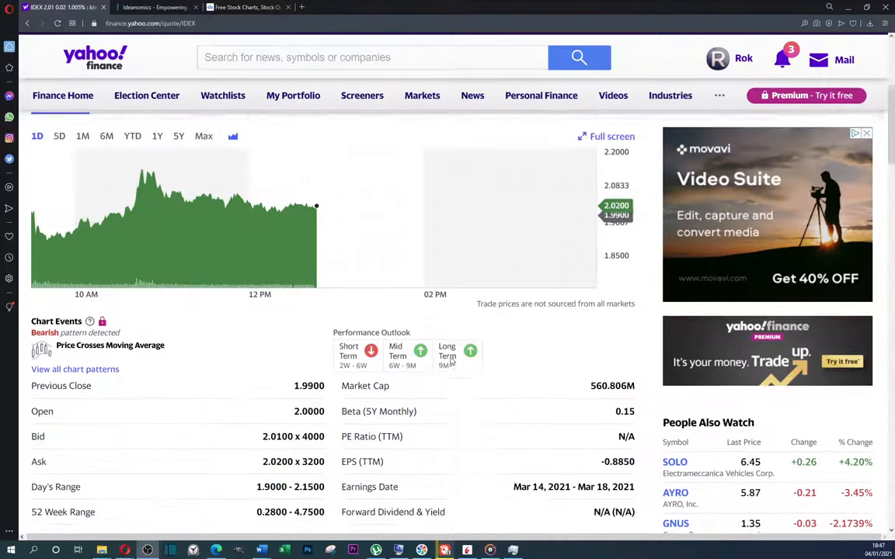
{"action": "scroll", "scroll_direction": "up", "scroll_amount": 3}
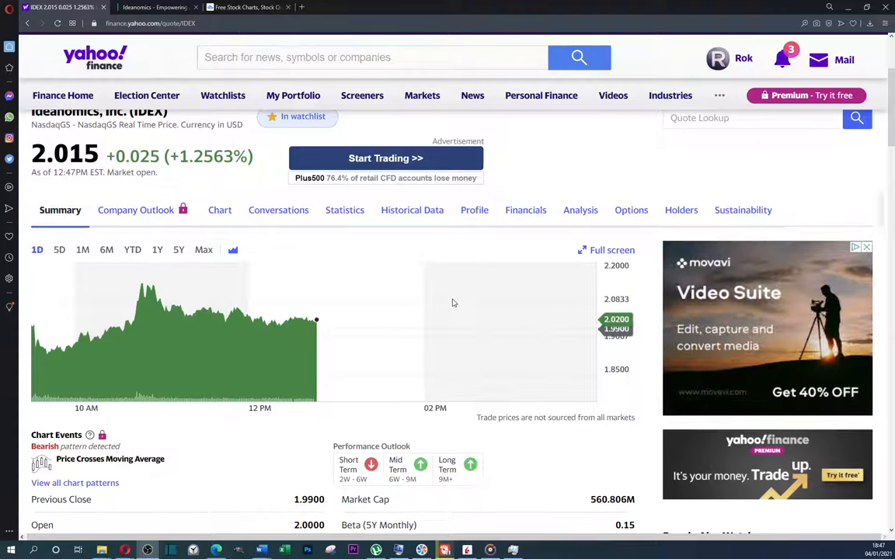
{"action": "mouse_move", "coordinate": [515, 288]}
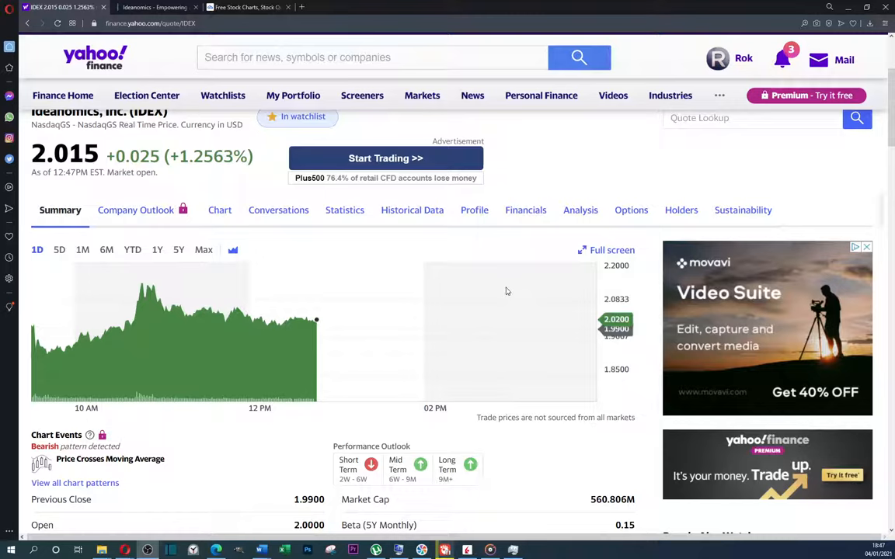
{"action": "mouse_move", "coordinate": [437, 339]}
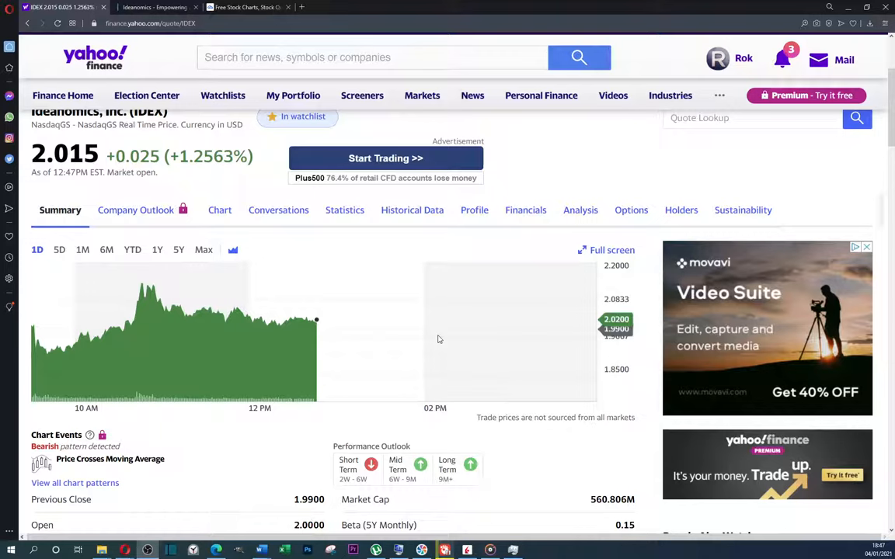
{"action": "mouse_move", "coordinate": [556, 363]}
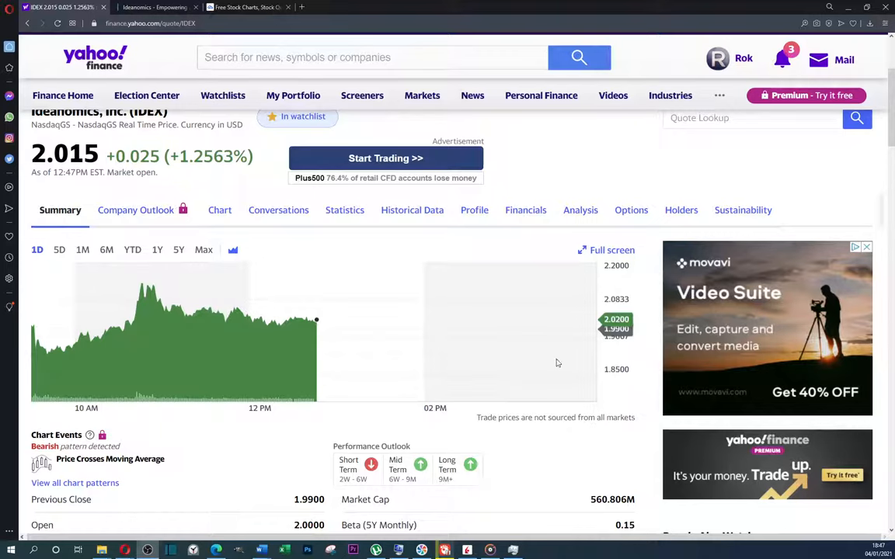
On the Ideanomics website, scroll to Our Mission and right-click the mission text
{"action": "left_click", "coordinate": [154, 7]}
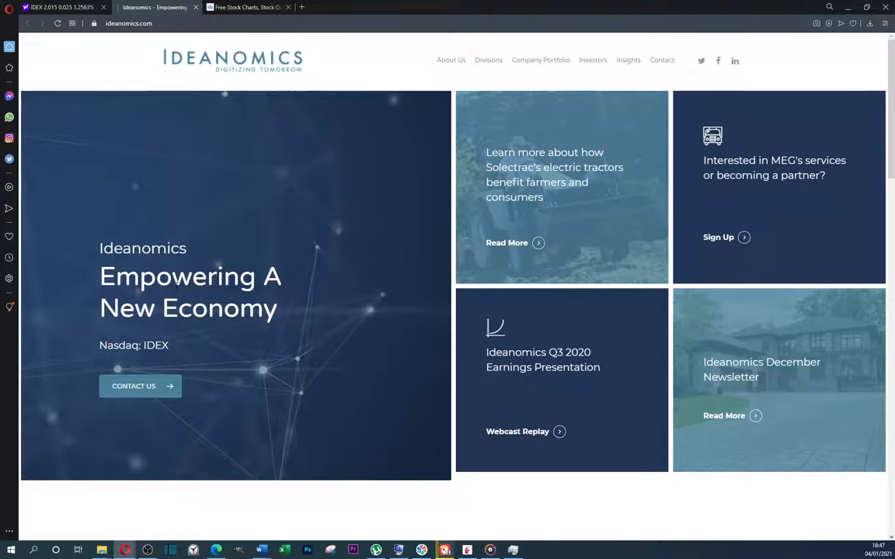
{"action": "mouse_move", "coordinate": [168, 373]}
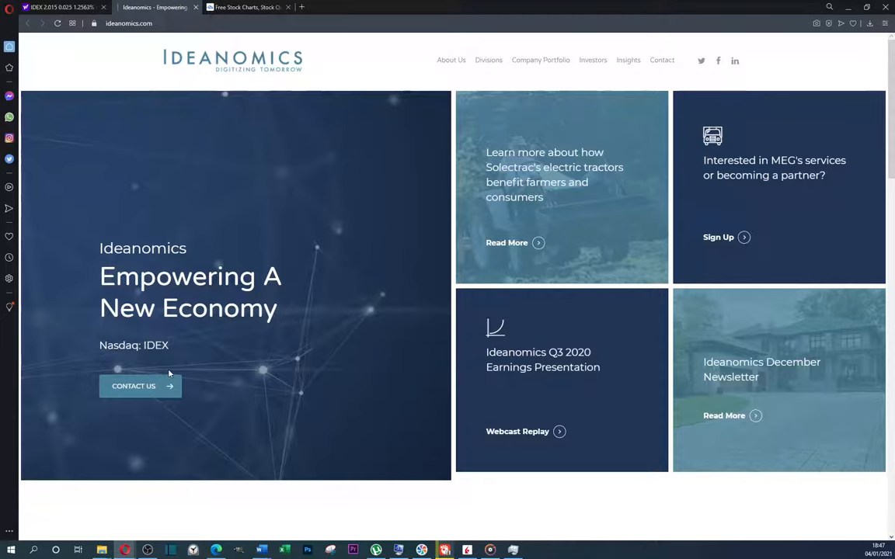
{"action": "mouse_move", "coordinate": [163, 369]}
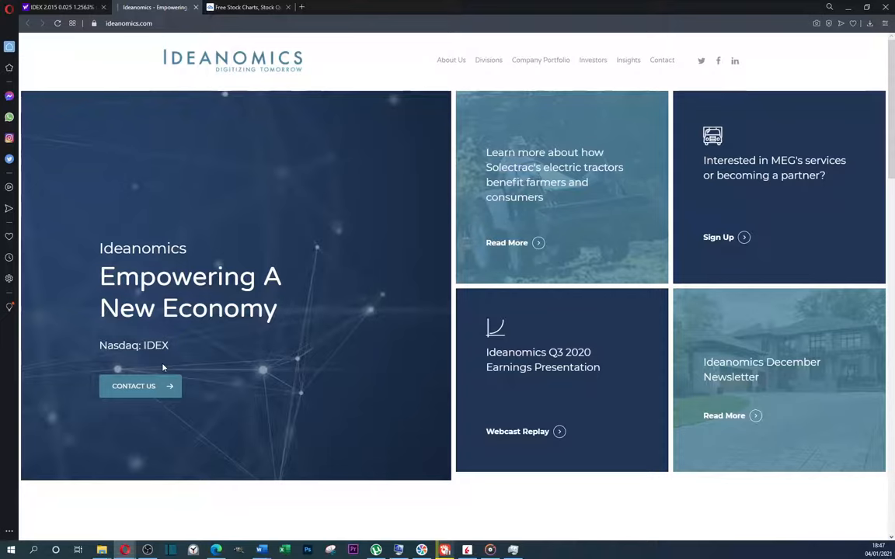
{"action": "mouse_move", "coordinate": [508, 381]}
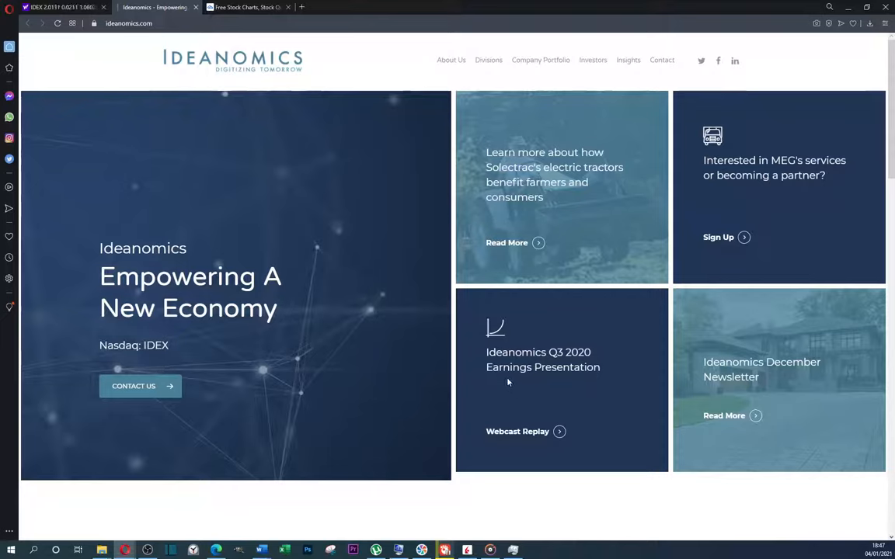
{"action": "mouse_move", "coordinate": [553, 297]}
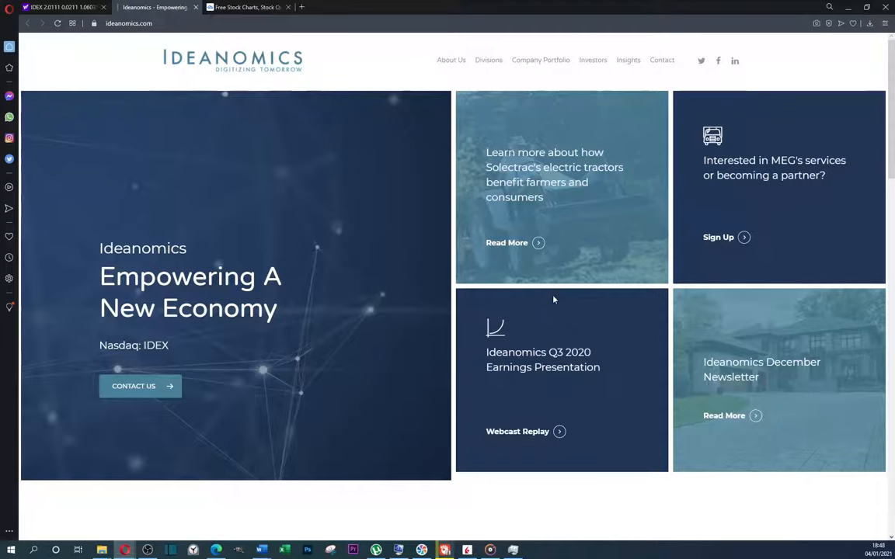
{"action": "scroll", "scroll_direction": "down", "scroll_amount": 3}
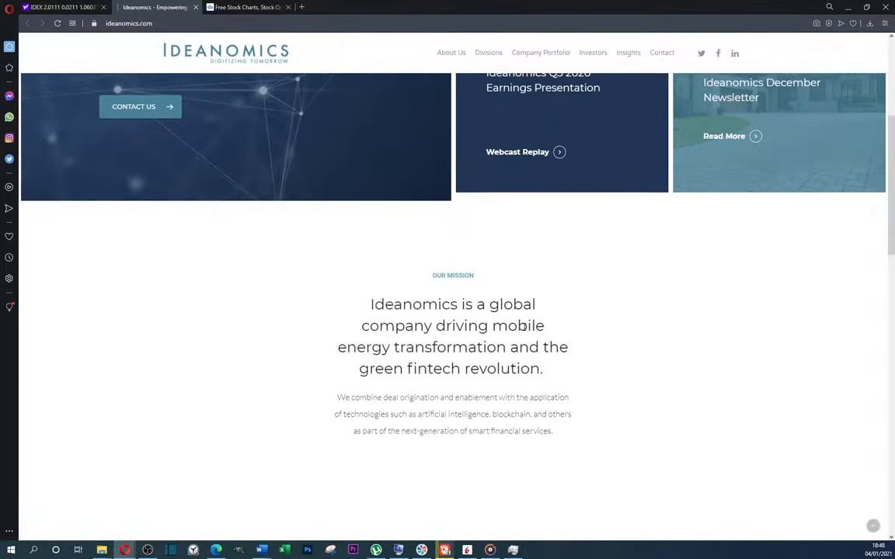
{"action": "scroll", "scroll_direction": "down", "scroll_amount": 3}
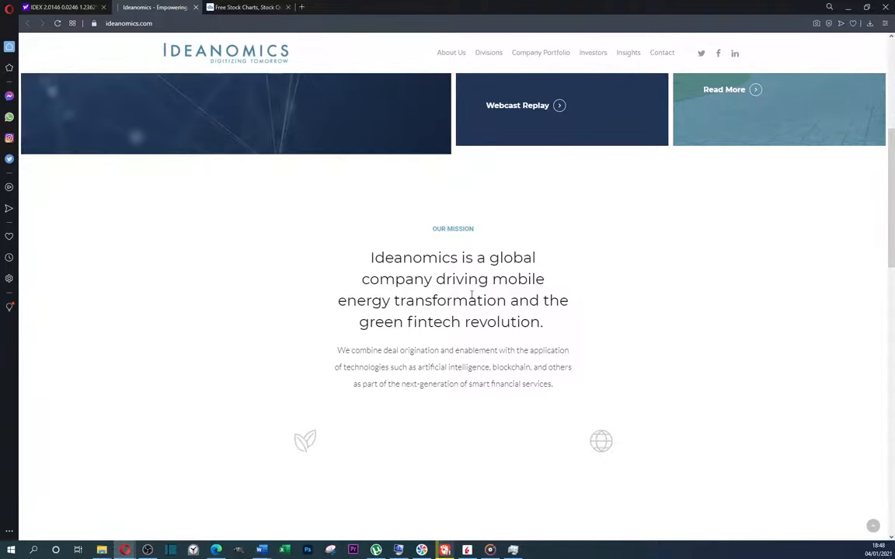
{"action": "mouse_move", "coordinate": [511, 315]}
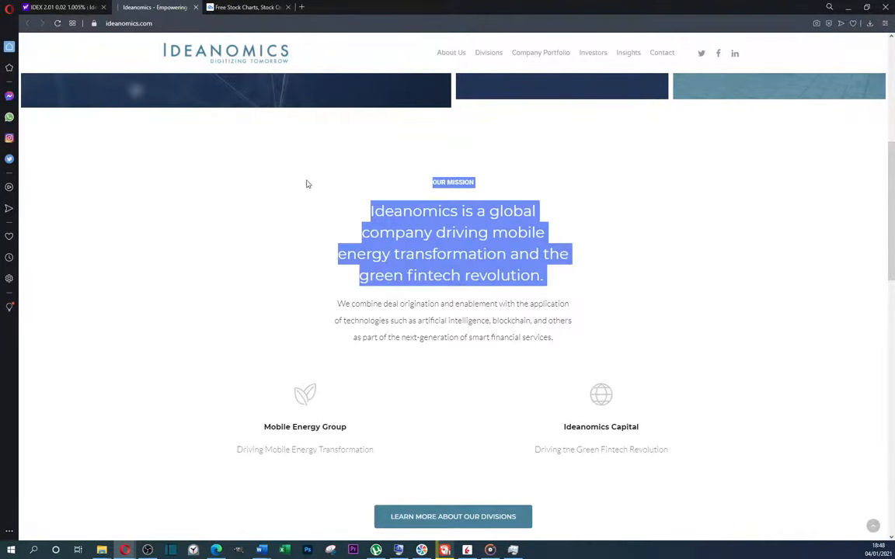
{"action": "right_click", "coordinate": [453, 254]}
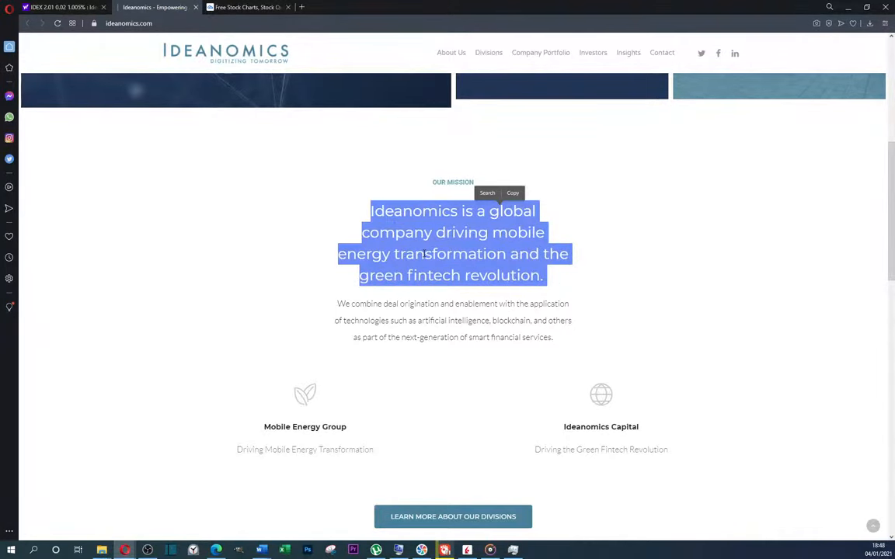
{"action": "scroll", "scroll_direction": "up", "scroll_amount": 3}
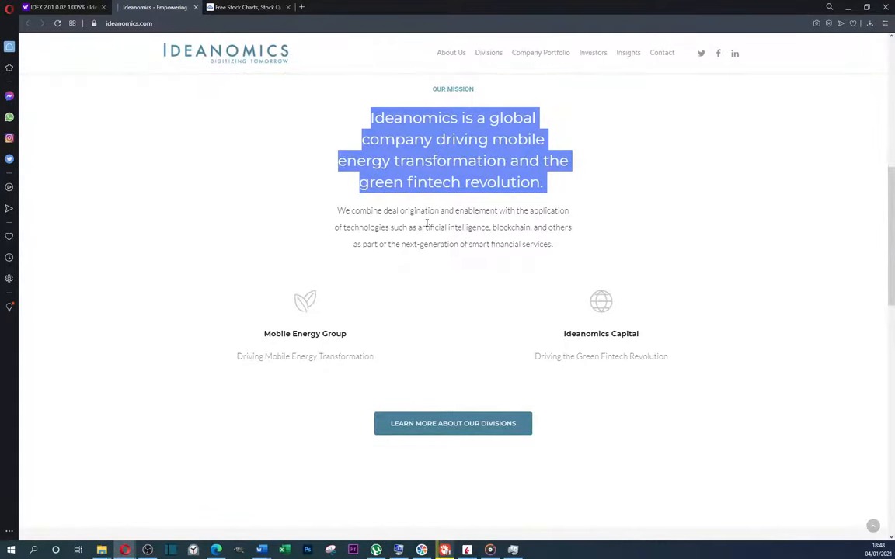
{"action": "mouse_move", "coordinate": [229, 113]}
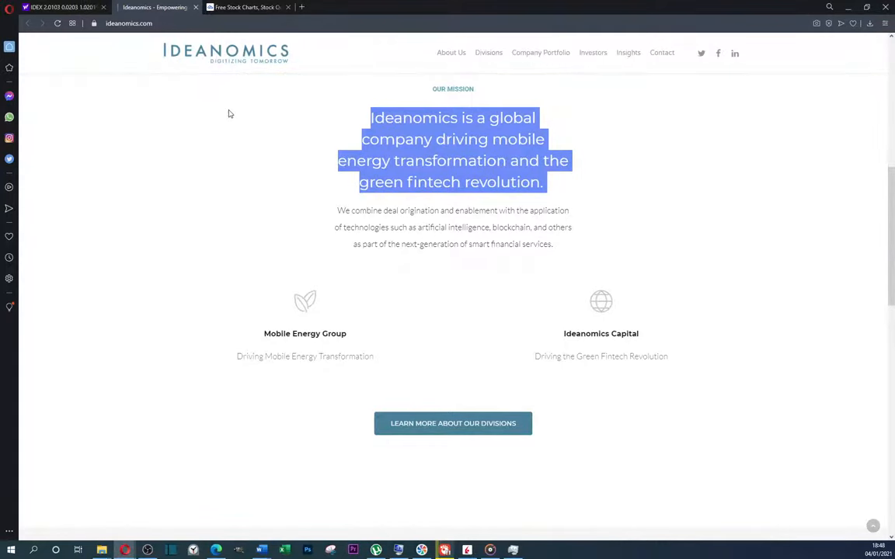
{"action": "mouse_move", "coordinate": [244, 79]}
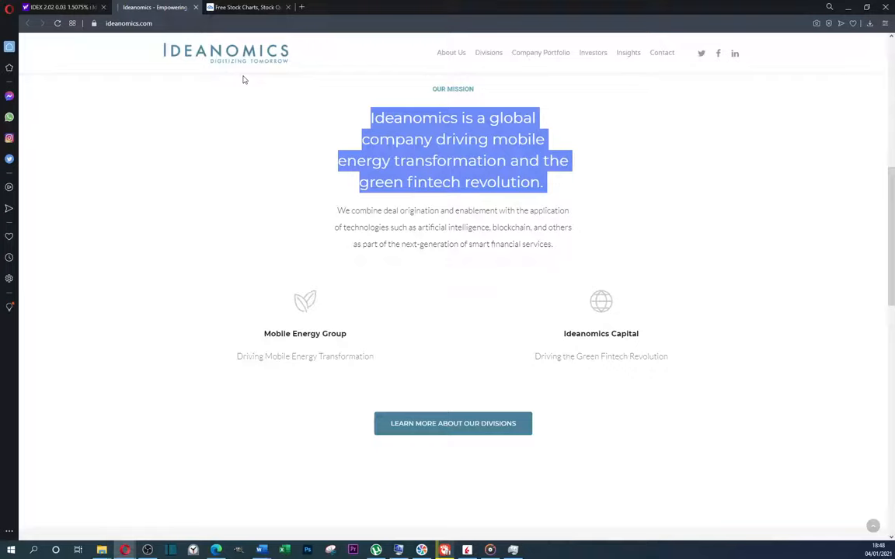
{"action": "mouse_move", "coordinate": [244, 111]}
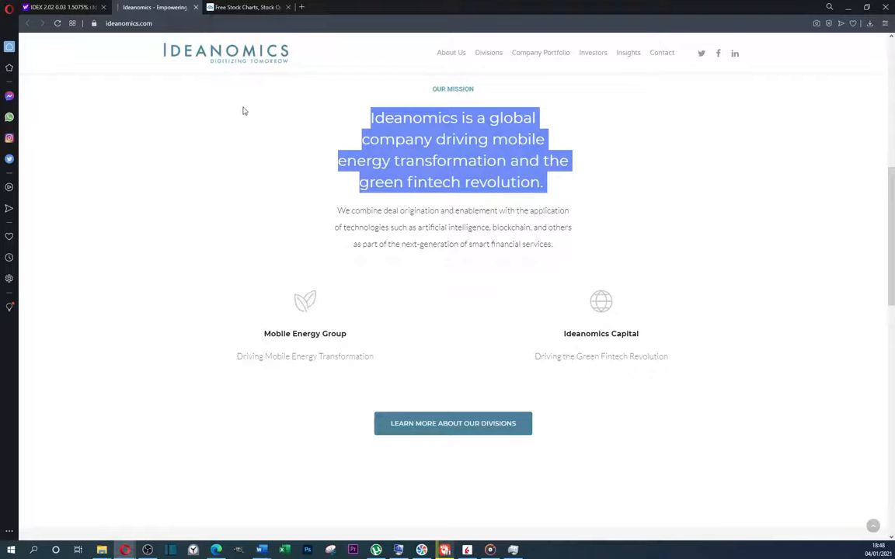
{"action": "mouse_move", "coordinate": [480, 465]}
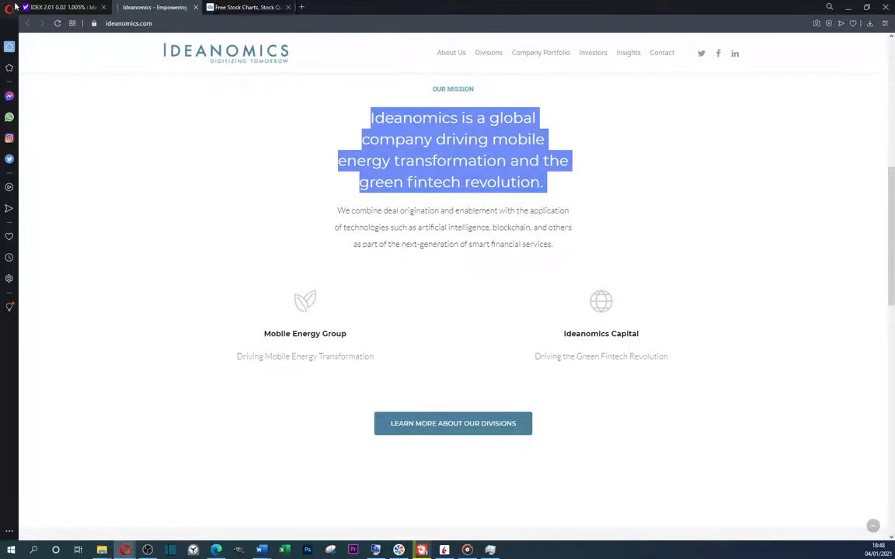
Back on Yahoo Finance, switch the IDEX chart range to 1M, then 6M
{"action": "left_click", "coordinate": [62, 7]}
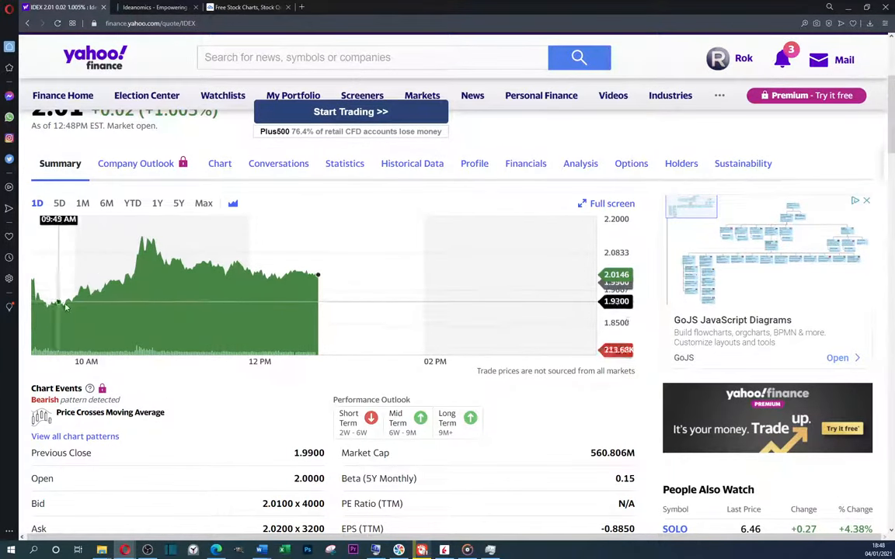
{"action": "scroll", "scroll_direction": "down", "scroll_amount": 3}
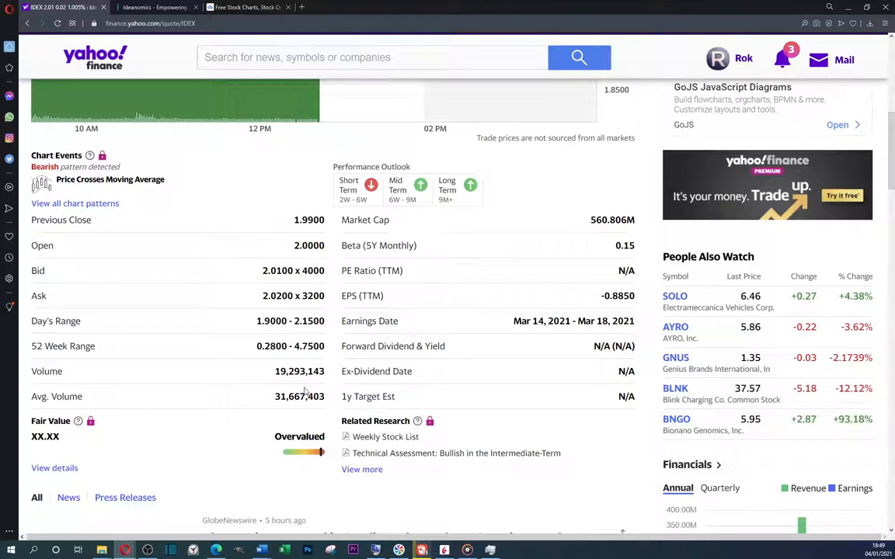
{"action": "scroll", "scroll_direction": "up", "scroll_amount": 3}
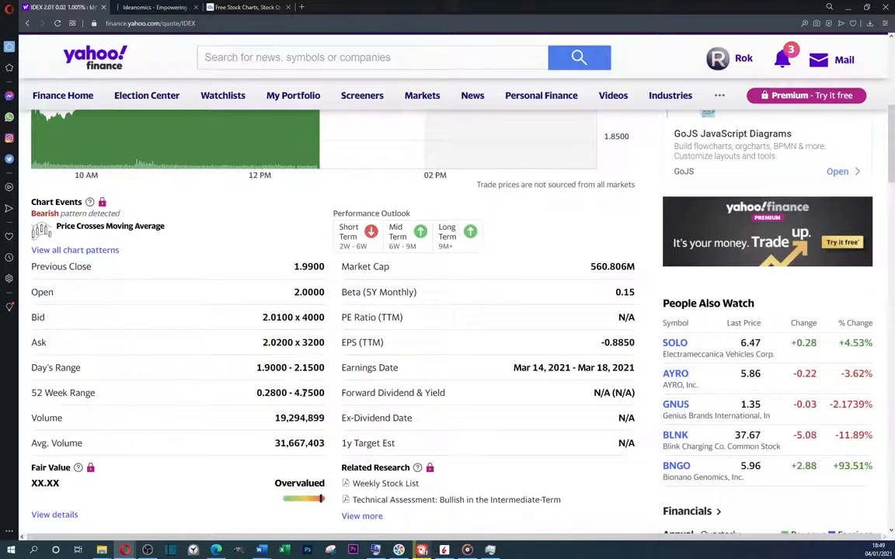
{"action": "scroll", "scroll_direction": "up", "scroll_amount": 3}
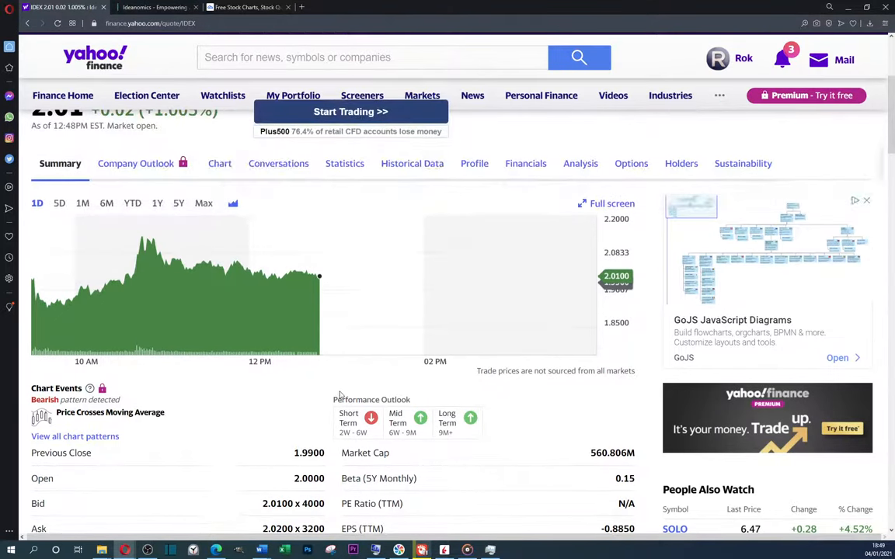
{"action": "scroll", "scroll_direction": "down", "scroll_amount": 3}
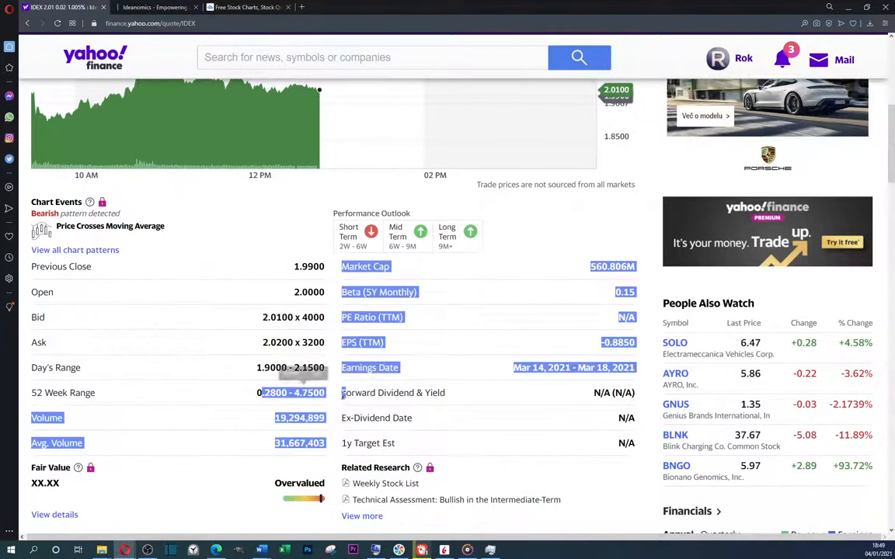
{"action": "scroll", "scroll_direction": "up", "scroll_amount": 3}
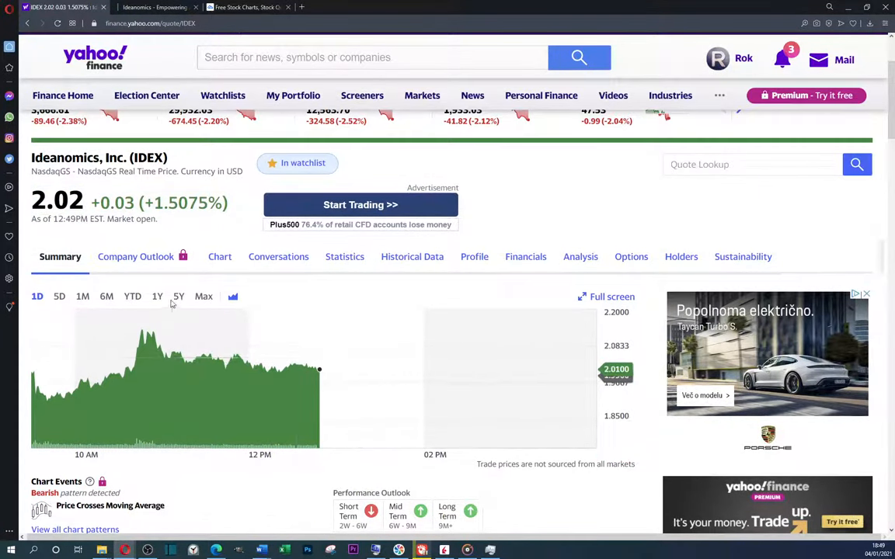
{"action": "left_click", "coordinate": [83, 296]}
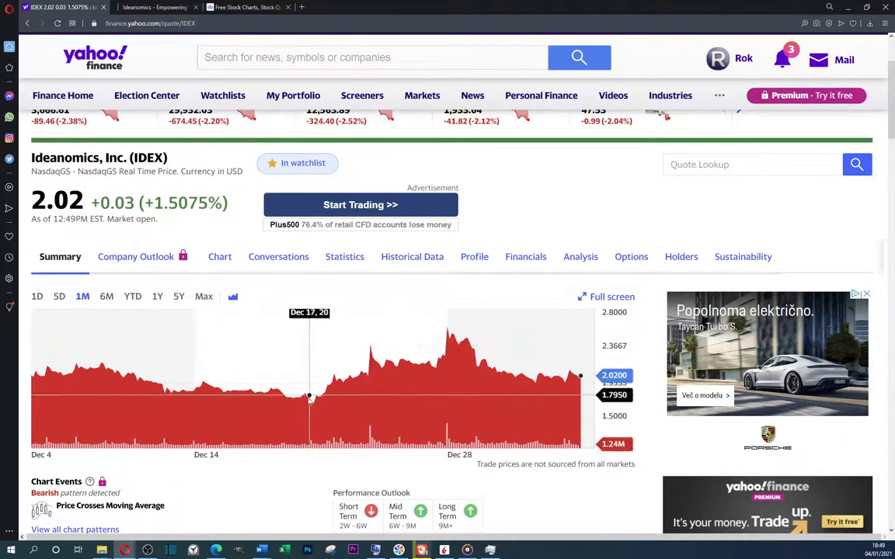
{"action": "mouse_move", "coordinate": [490, 402]}
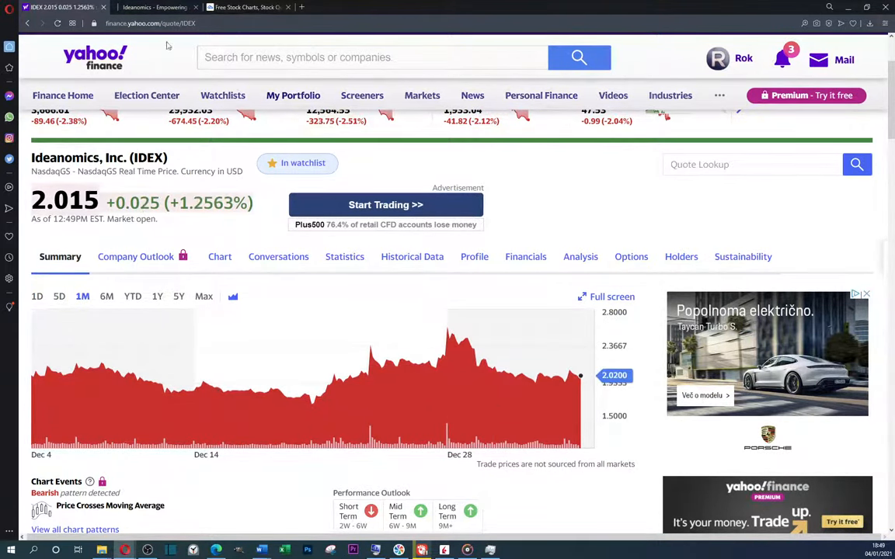
{"action": "mouse_move", "coordinate": [244, 7]}
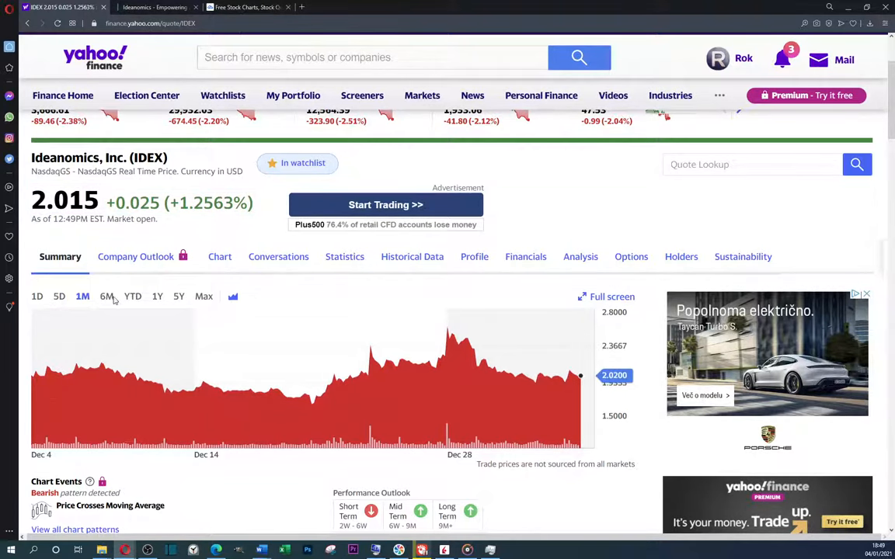
{"action": "left_click", "coordinate": [107, 295]}
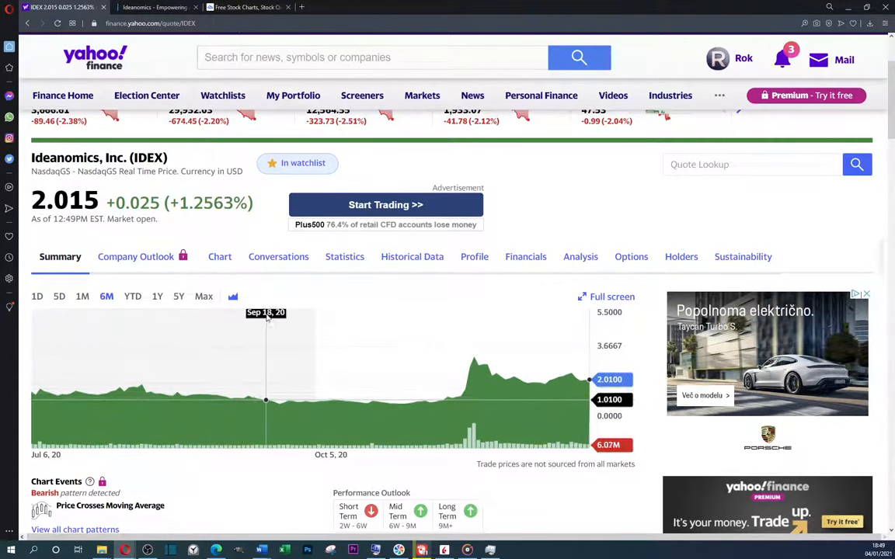
In TradingView, open the IDEANOMICS INC (IDEX) symbol page showing 2.02 USD
{"action": "left_click", "coordinate": [156, 7]}
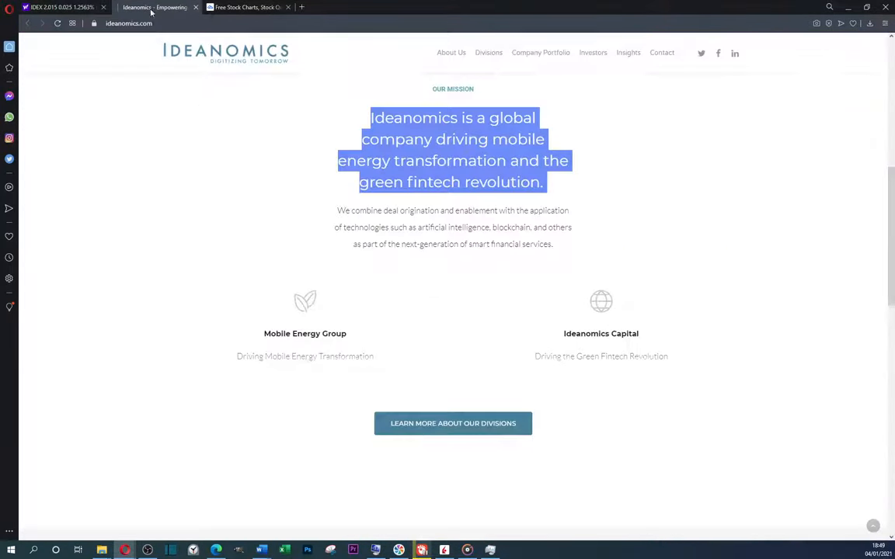
{"action": "left_click", "coordinate": [245, 7]}
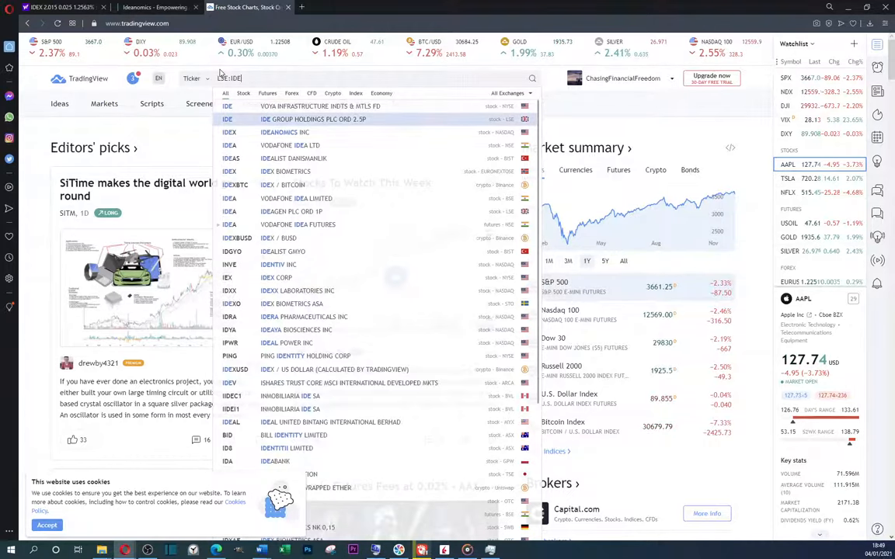
{"action": "left_click", "coordinate": [298, 132]}
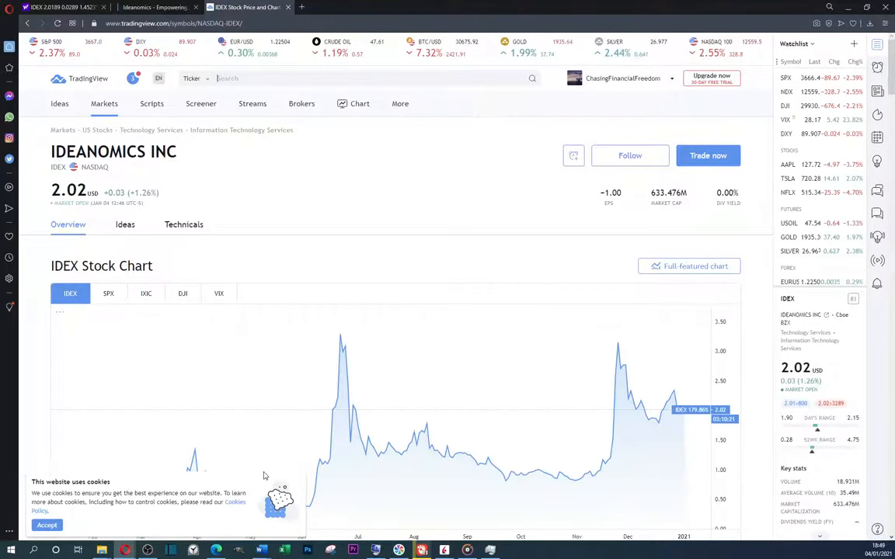
{"action": "scroll", "scroll_direction": "down", "scroll_amount": 3}
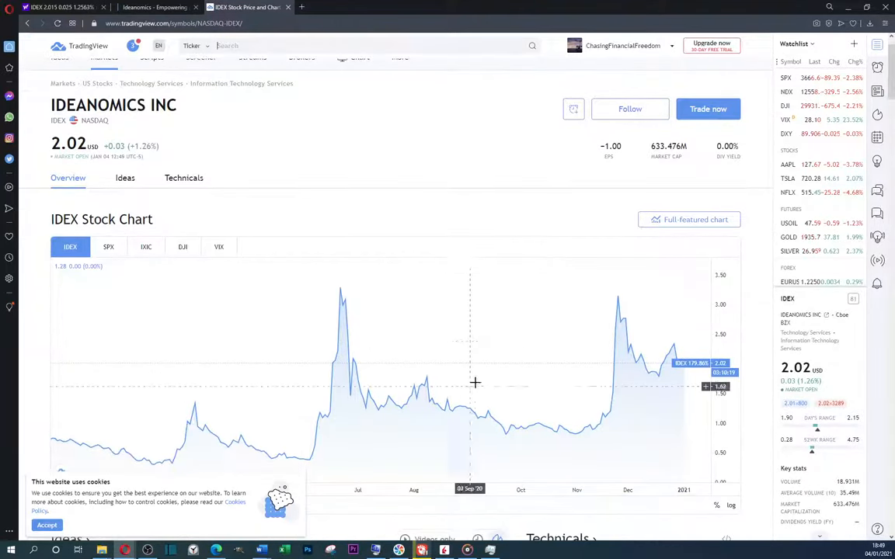
Open the full-featured IDEX chart with 20 EMA and set the interval to 1 day
{"action": "left_click", "coordinate": [688, 220]}
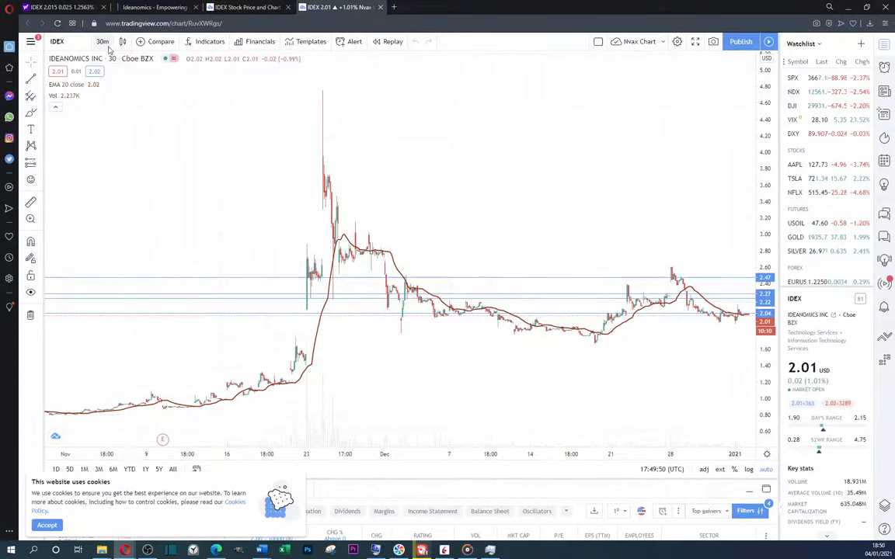
{"action": "left_click", "coordinate": [102, 42]}
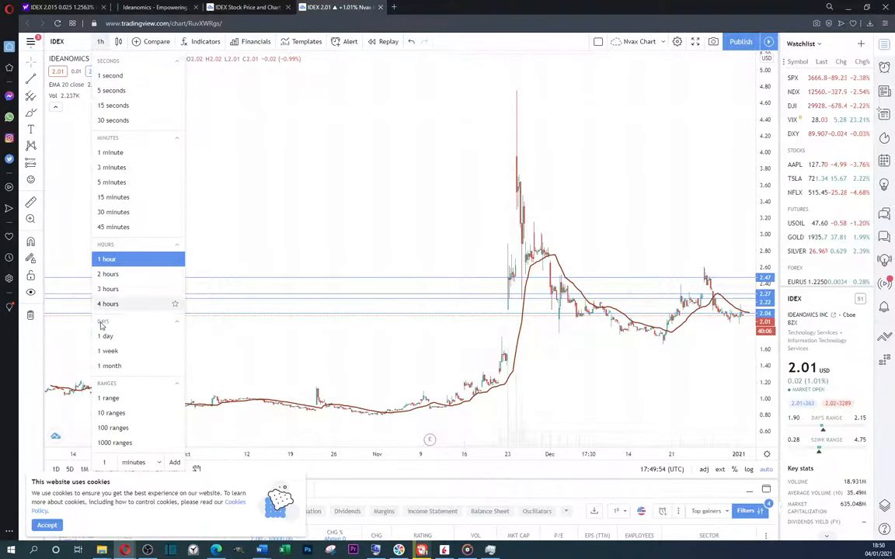
{"action": "left_click", "coordinate": [105, 335]}
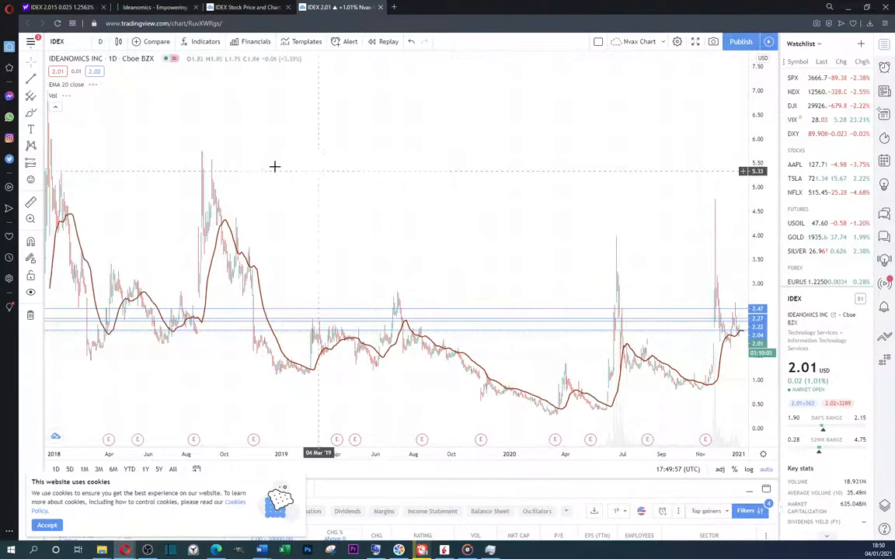
{"action": "mouse_move", "coordinate": [218, 216]}
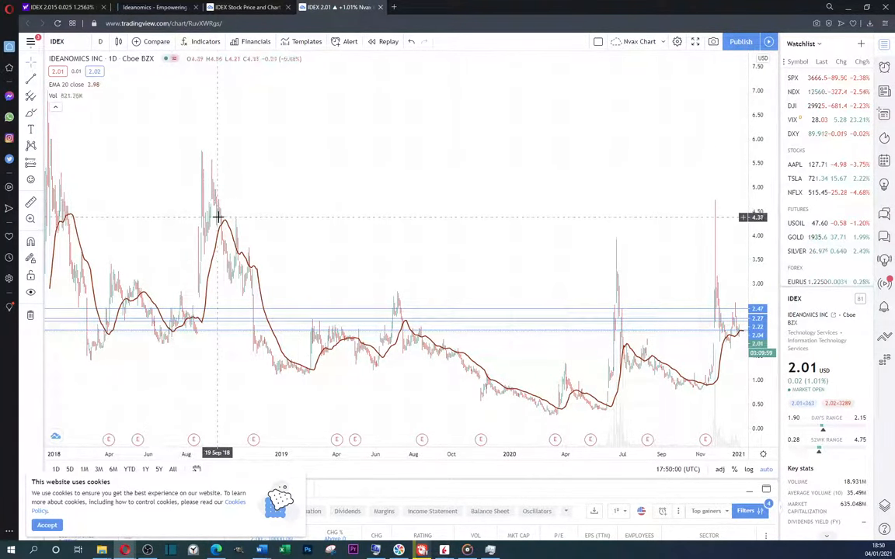
{"action": "mouse_move", "coordinate": [226, 220]}
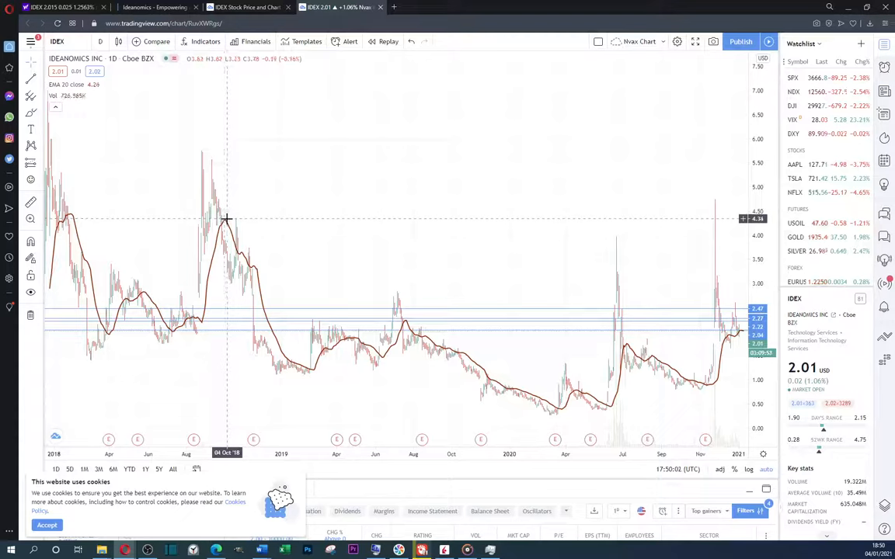
{"action": "mouse_move", "coordinate": [227, 224]}
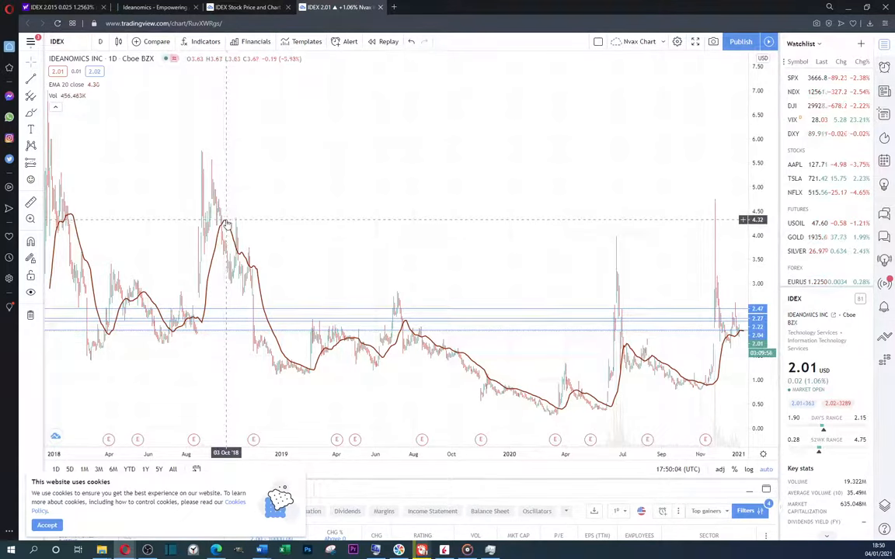
{"action": "mouse_move", "coordinate": [255, 293]}
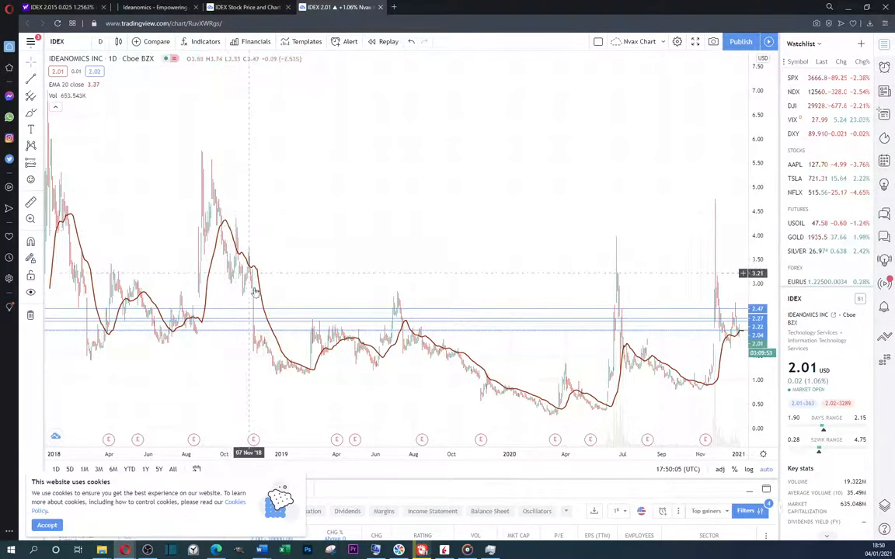
{"action": "mouse_move", "coordinate": [317, 376]}
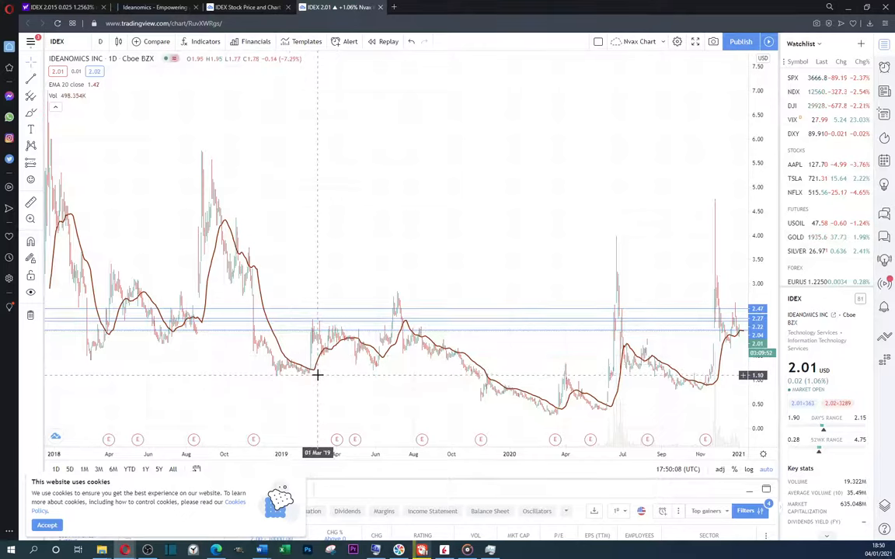
{"action": "mouse_move", "coordinate": [610, 449]}
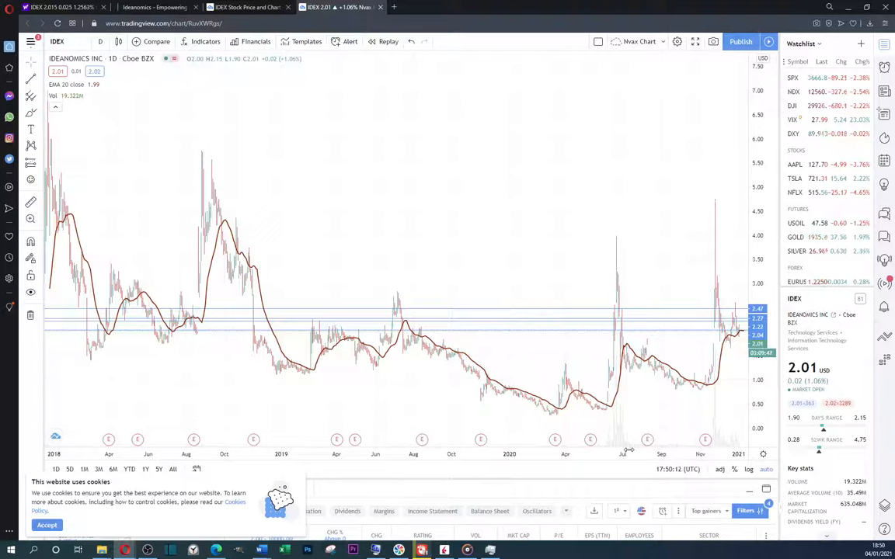
{"action": "mouse_move", "coordinate": [611, 407]}
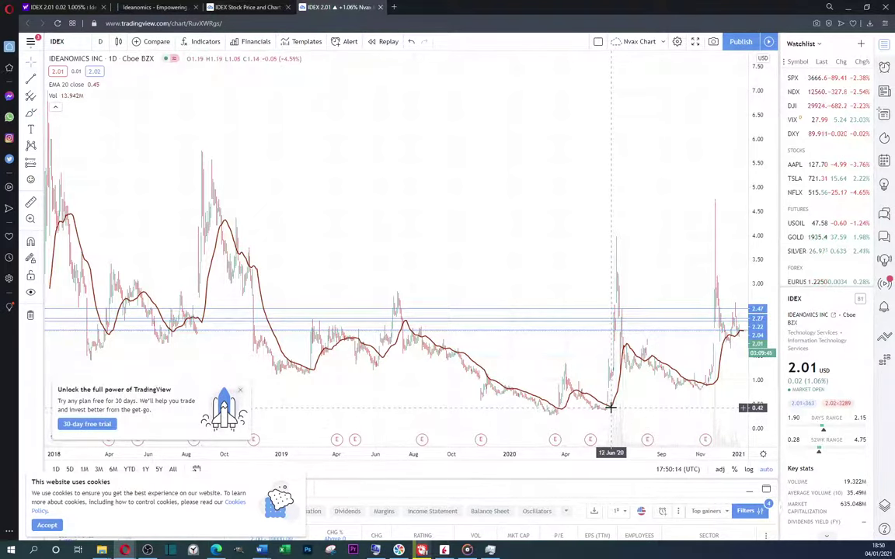
{"action": "mouse_move", "coordinate": [562, 414]}
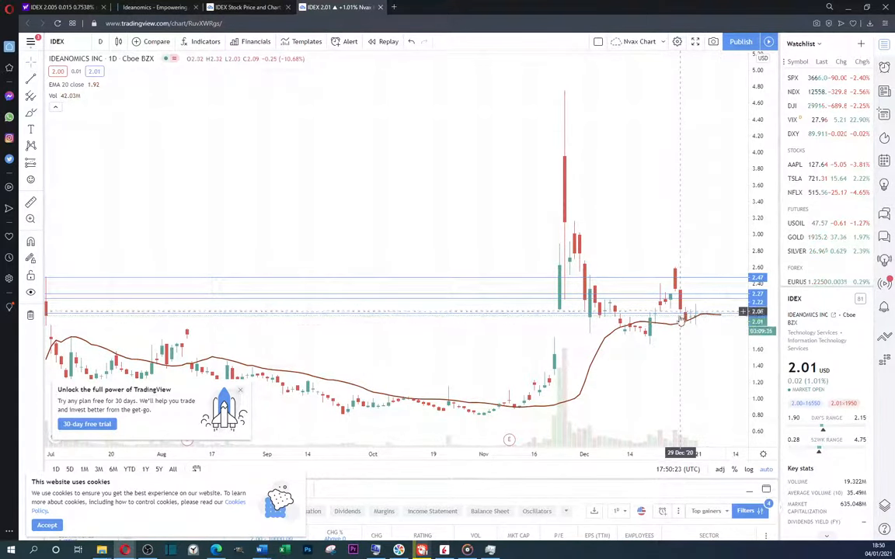
{"action": "mouse_move", "coordinate": [688, 321]}
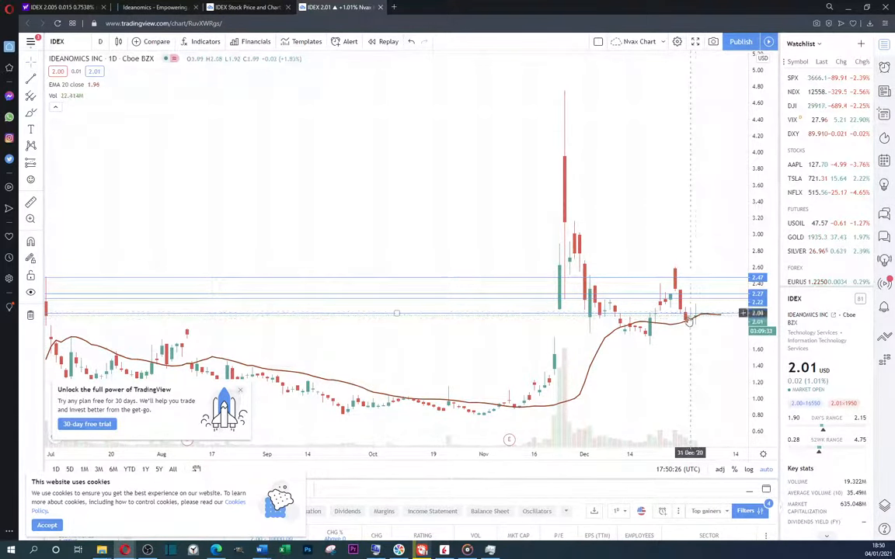
{"action": "mouse_move", "coordinate": [715, 320]}
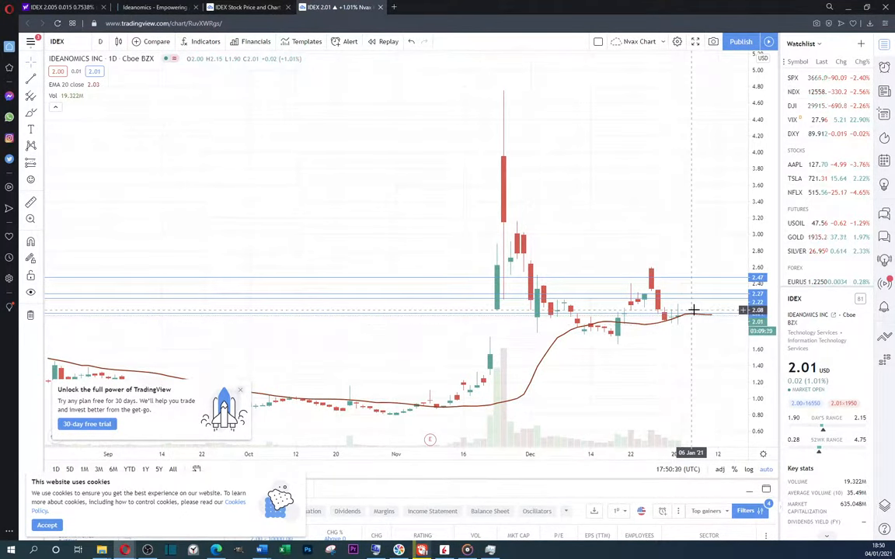
{"action": "mouse_move", "coordinate": [491, 189]}
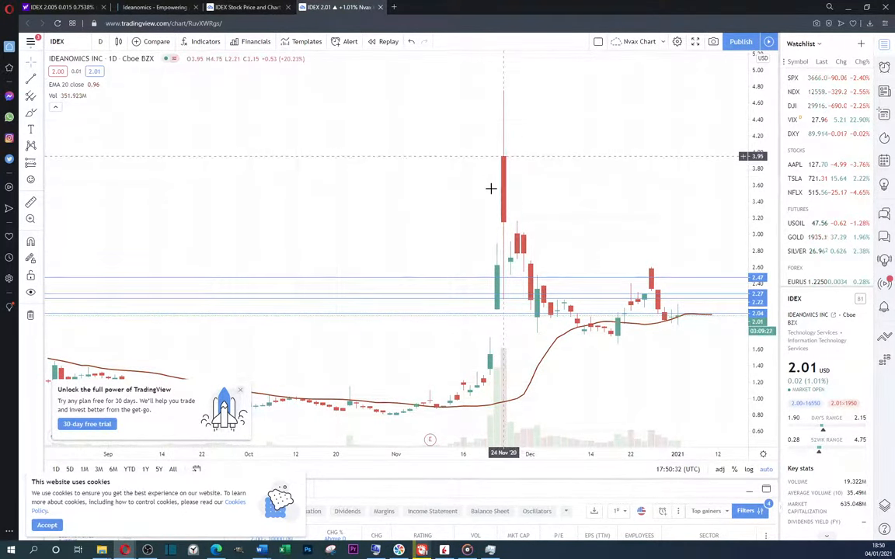
{"action": "mouse_move", "coordinate": [504, 88]}
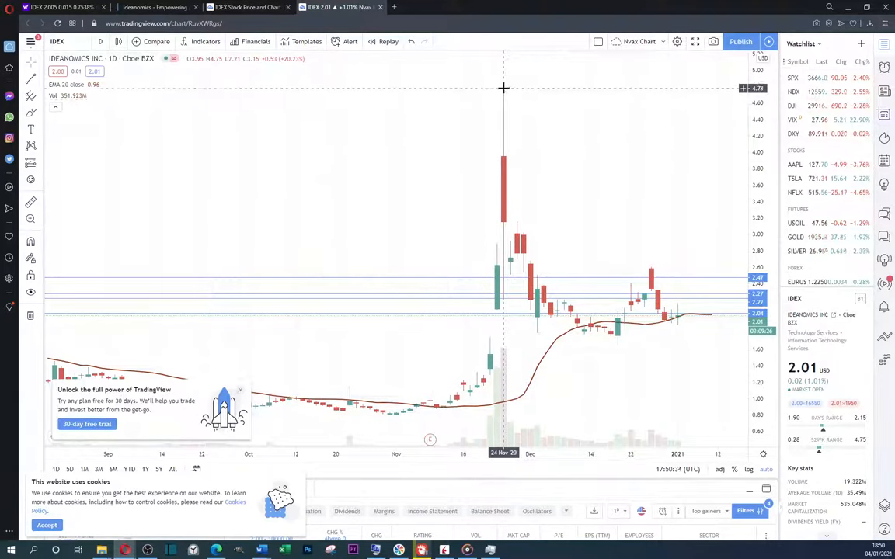
{"action": "mouse_move", "coordinate": [504, 95]}
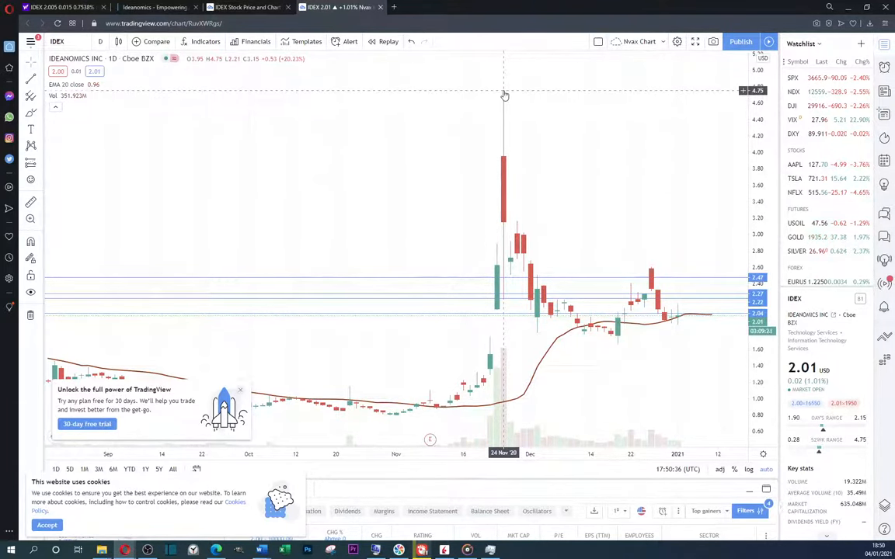
{"action": "mouse_move", "coordinate": [503, 169]}
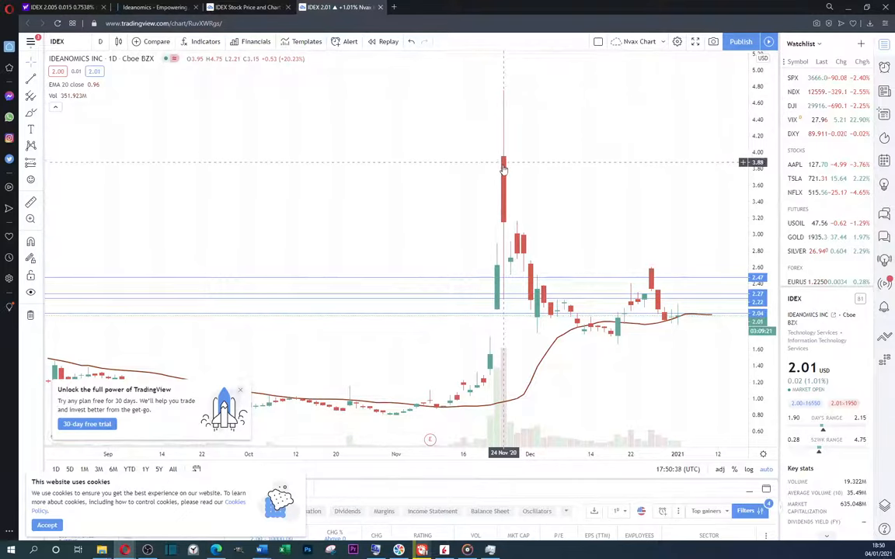
{"action": "mouse_move", "coordinate": [504, 228]}
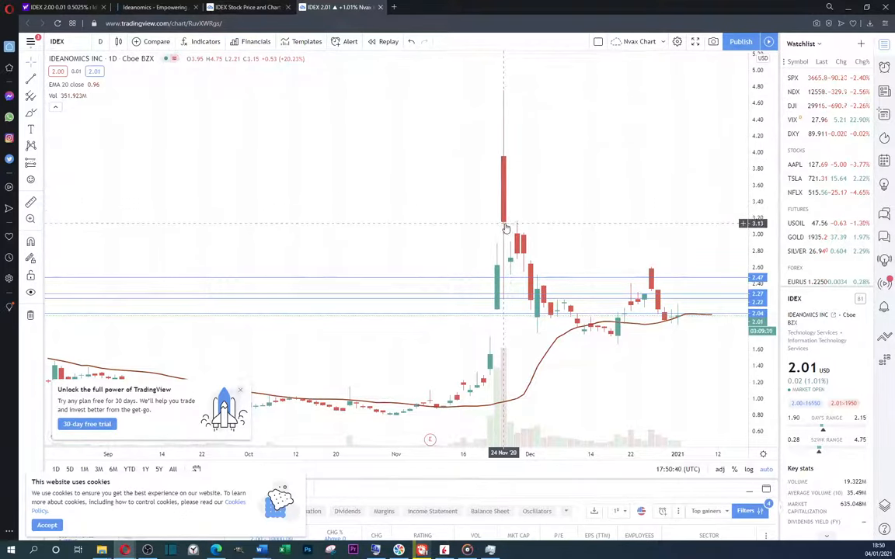
{"action": "mouse_move", "coordinate": [524, 267]}
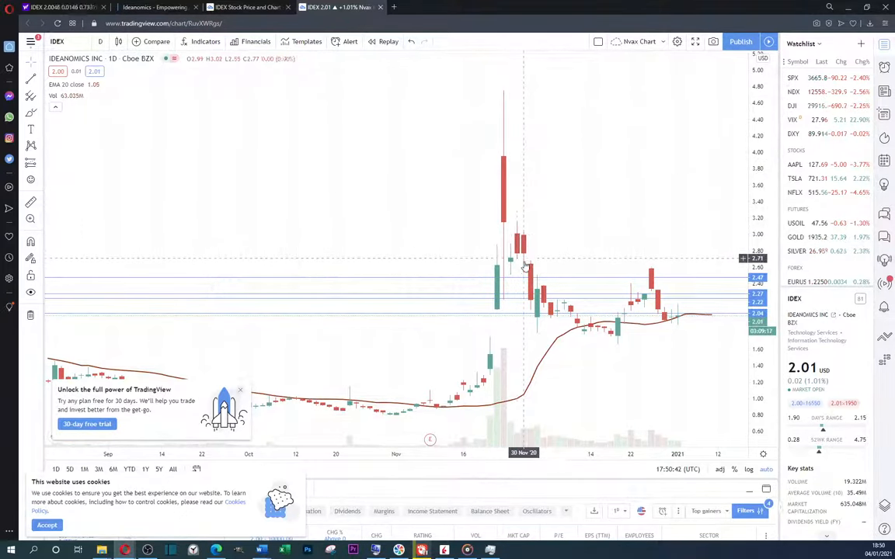
{"action": "mouse_move", "coordinate": [556, 321]}
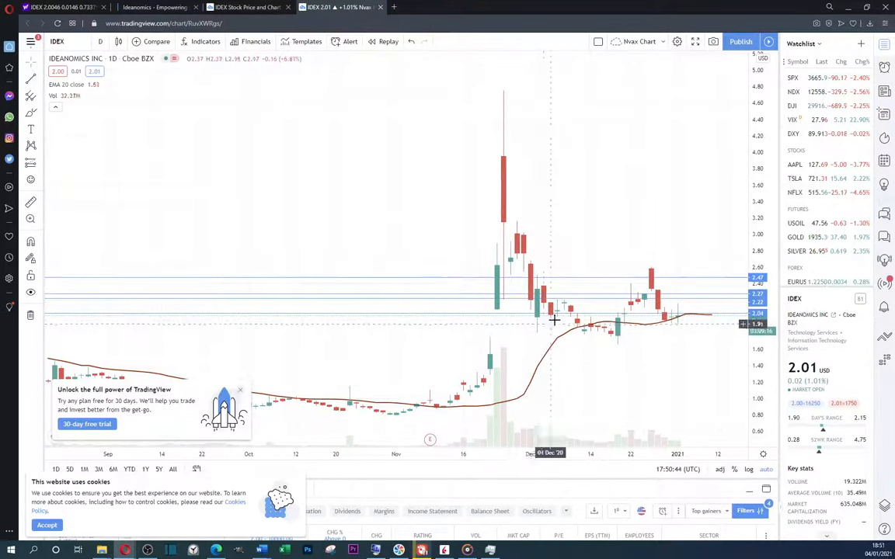
{"action": "mouse_move", "coordinate": [557, 339]}
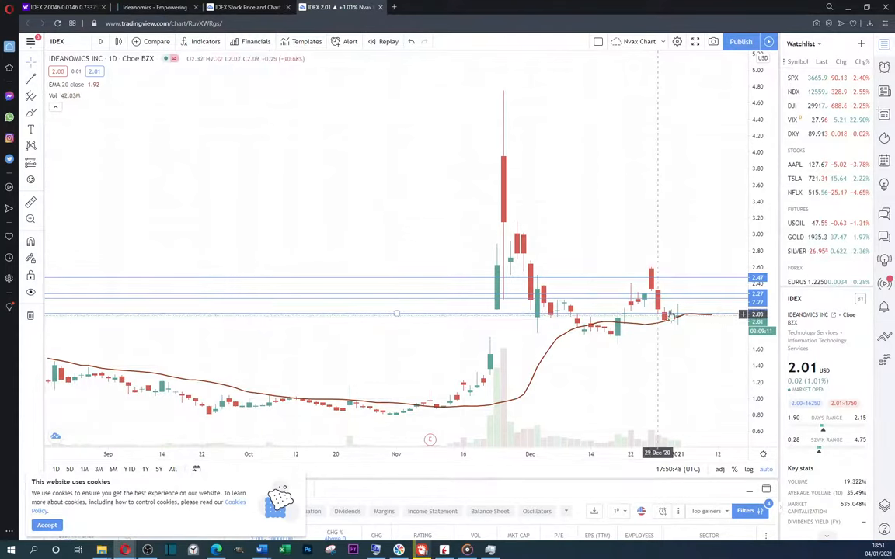
{"action": "mouse_move", "coordinate": [686, 339]}
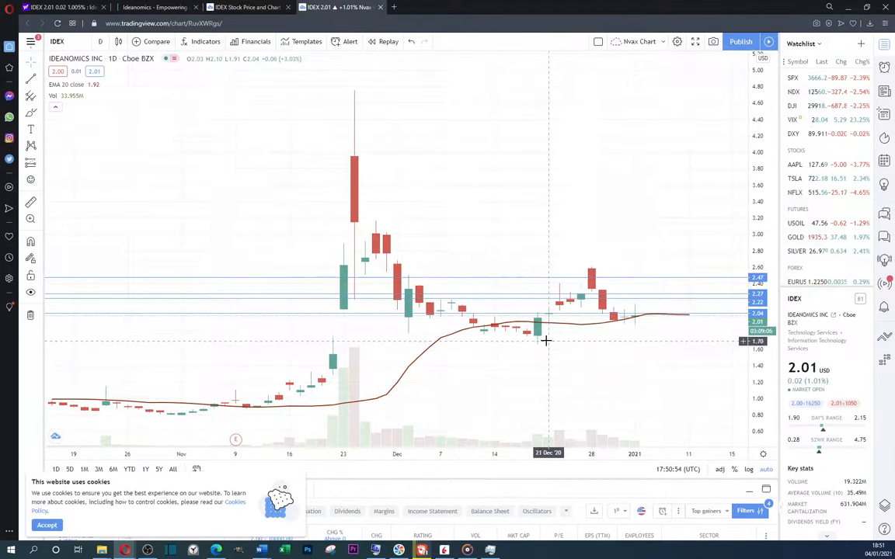
{"action": "mouse_move", "coordinate": [539, 340]}
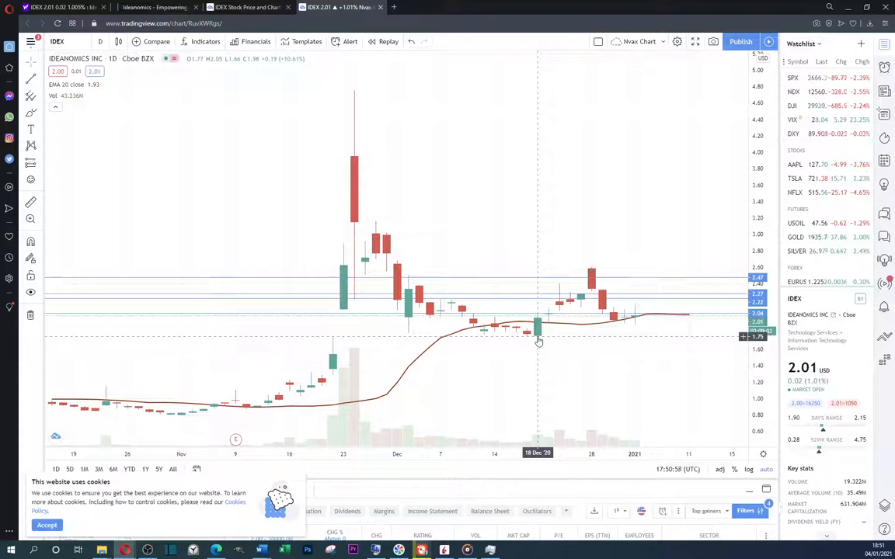
{"action": "mouse_move", "coordinate": [636, 272]}
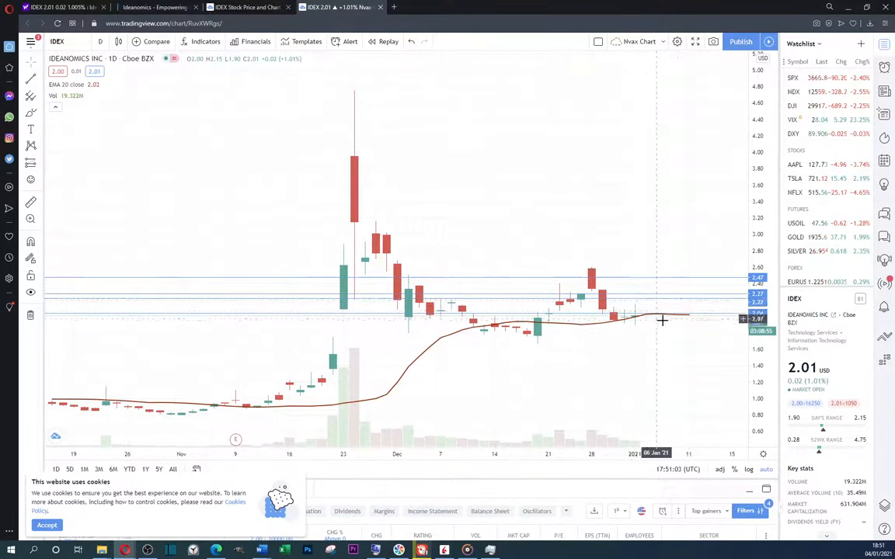
{"action": "mouse_move", "coordinate": [651, 282]}
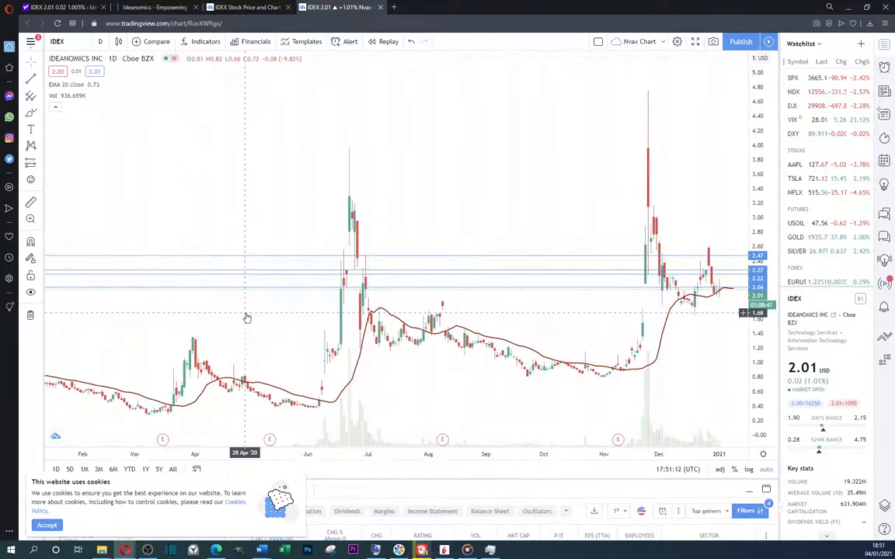
{"action": "mouse_move", "coordinate": [381, 313]}
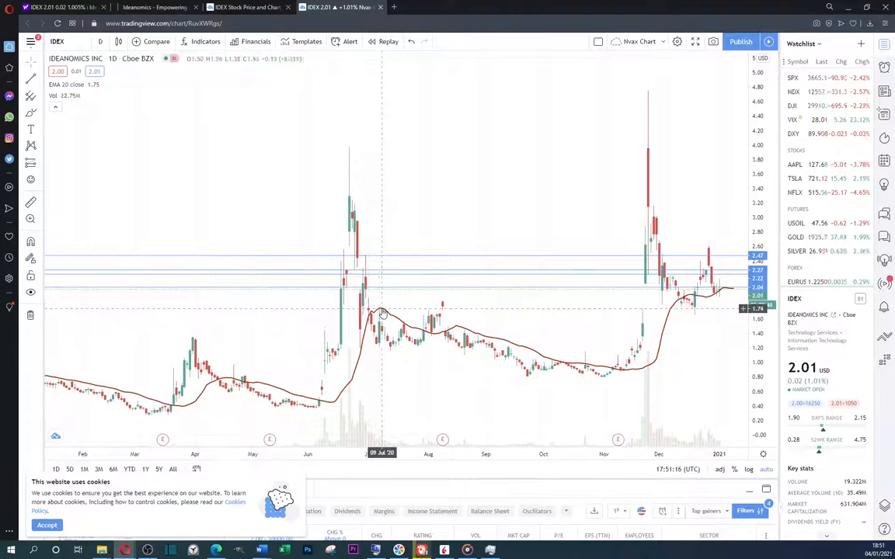
{"action": "mouse_move", "coordinate": [383, 305]}
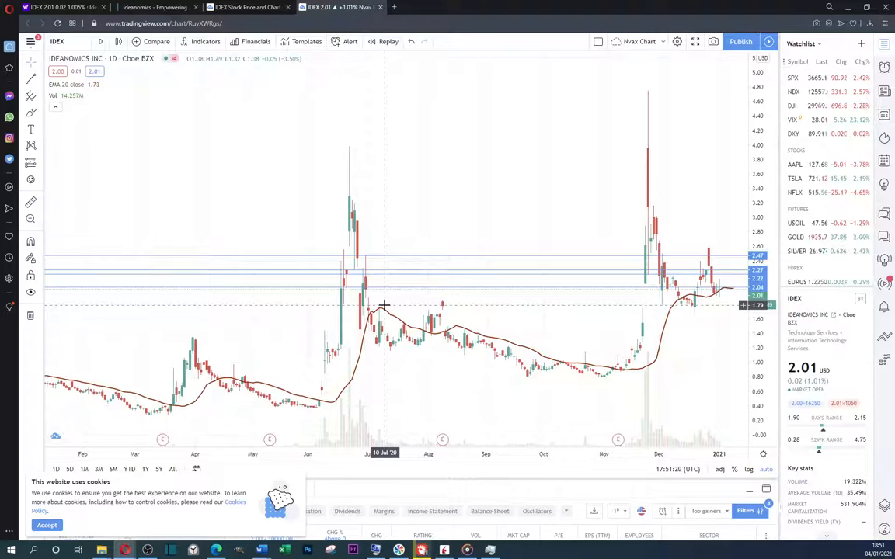
{"action": "mouse_move", "coordinate": [392, 304]}
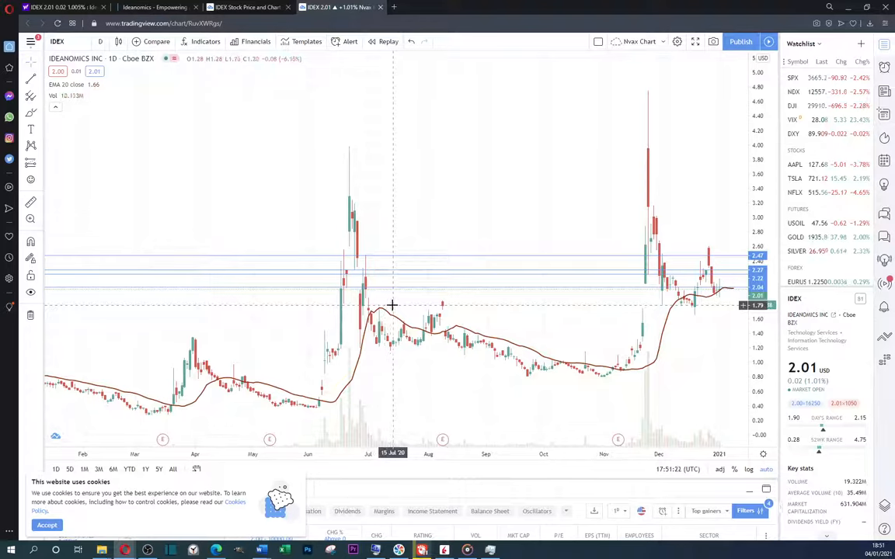
{"action": "mouse_move", "coordinate": [380, 316]}
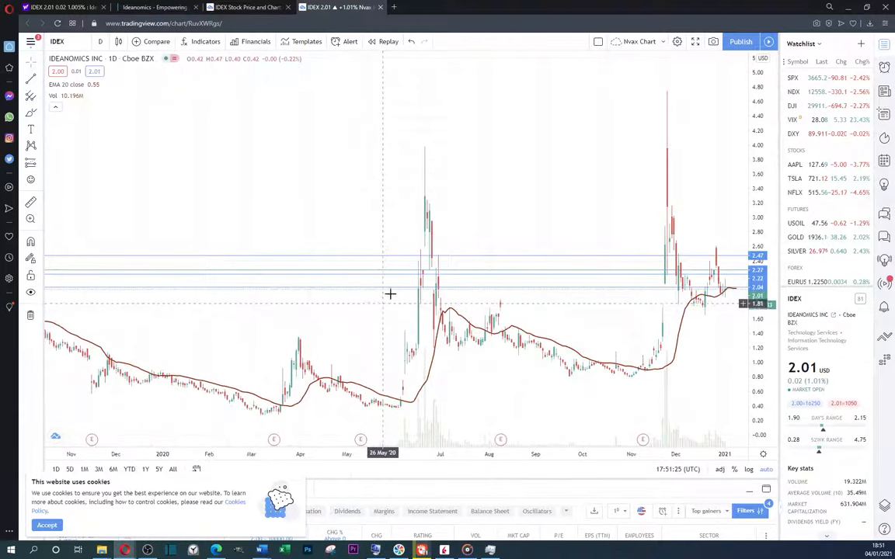
{"action": "mouse_move", "coordinate": [451, 313]}
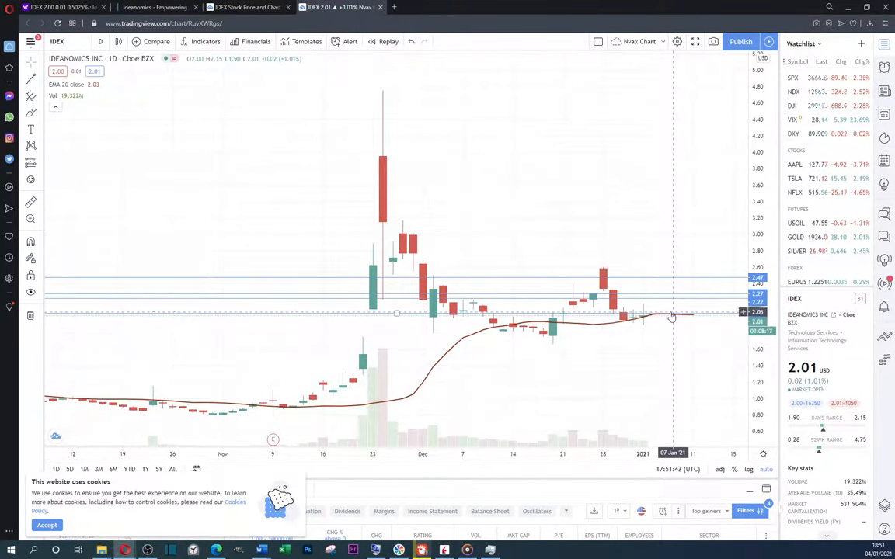
{"action": "mouse_move", "coordinate": [516, 227]}
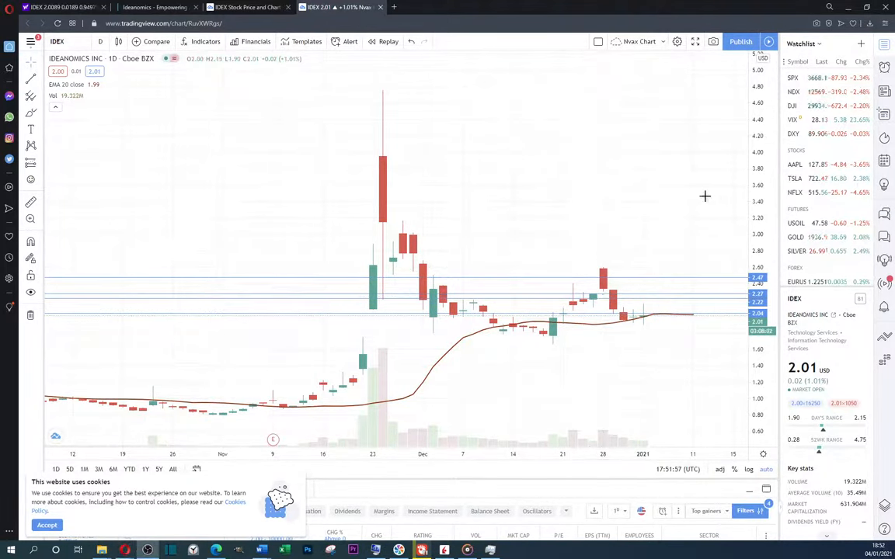
{"action": "mouse_move", "coordinate": [652, 212]}
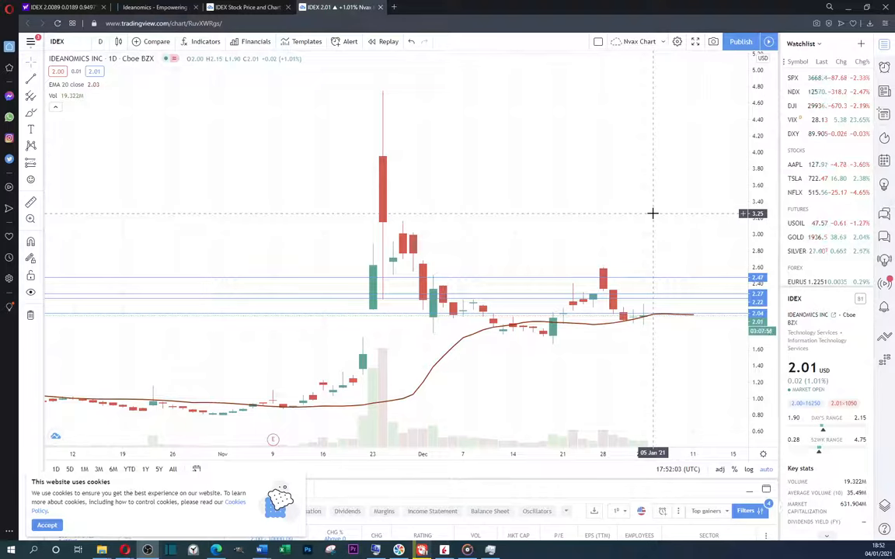
{"action": "mouse_move", "coordinate": [647, 239]}
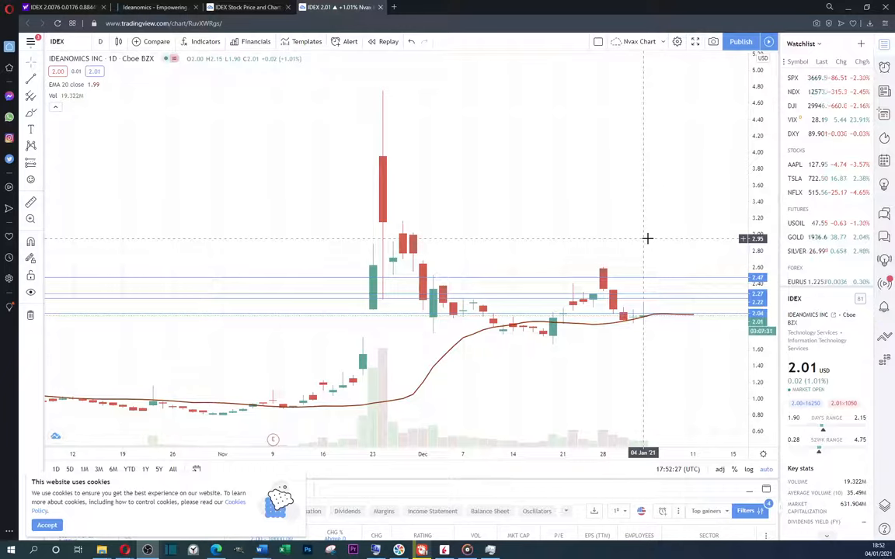
{"action": "mouse_move", "coordinate": [648, 247]}
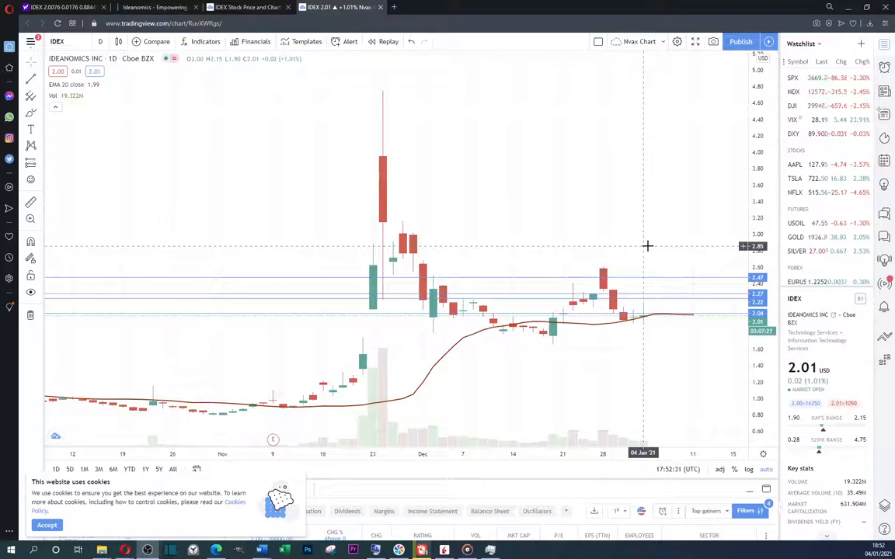
{"action": "mouse_move", "coordinate": [668, 200]}
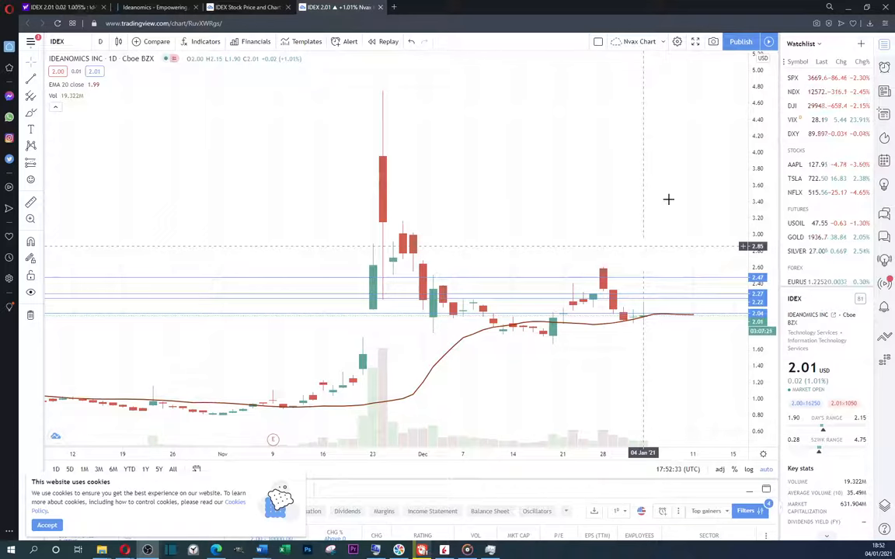
{"action": "mouse_move", "coordinate": [596, 108]}
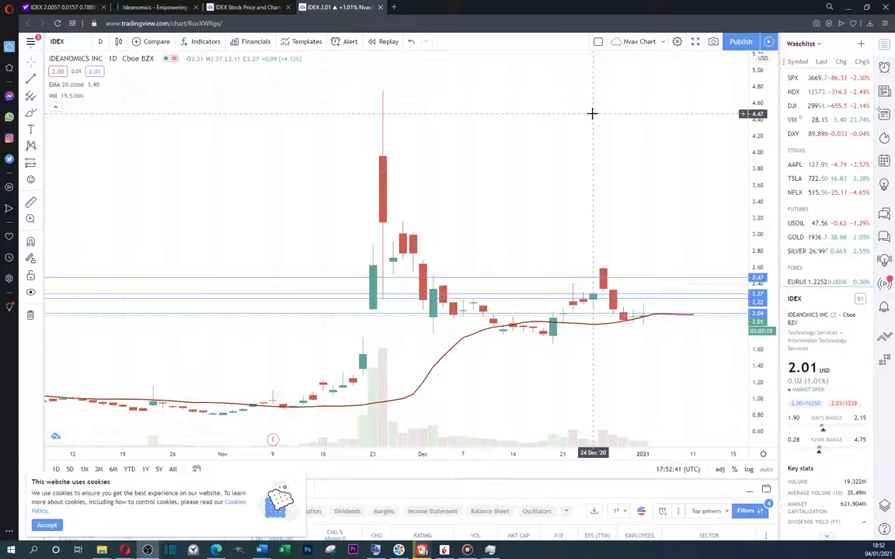
{"action": "mouse_move", "coordinate": [294, 99]}
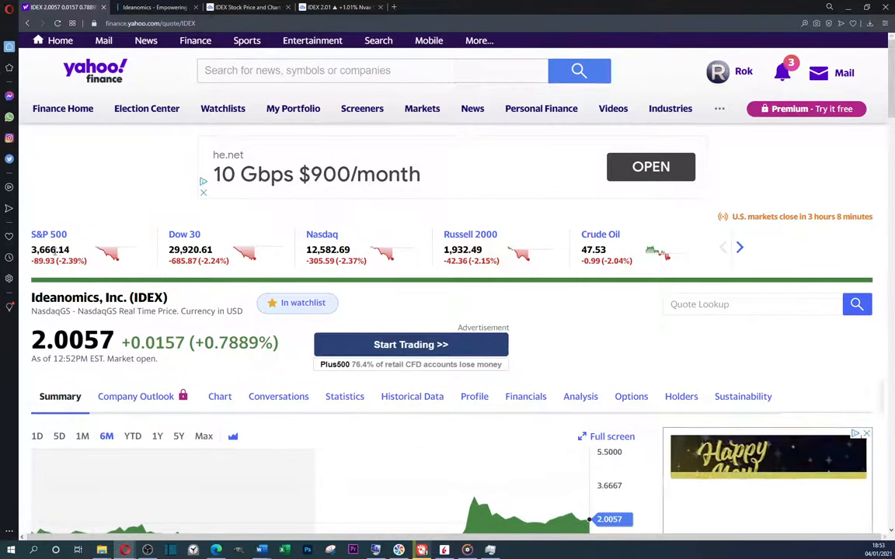
Open tradingview.com's homepage from the Google search results
{"action": "scroll", "scroll_direction": "down", "scroll_amount": 3}
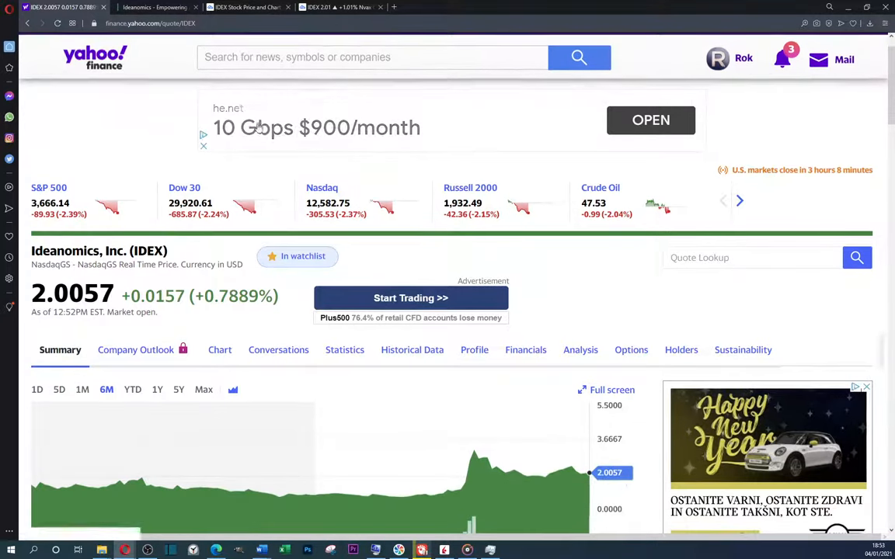
{"action": "left_click", "coordinate": [247, 7]}
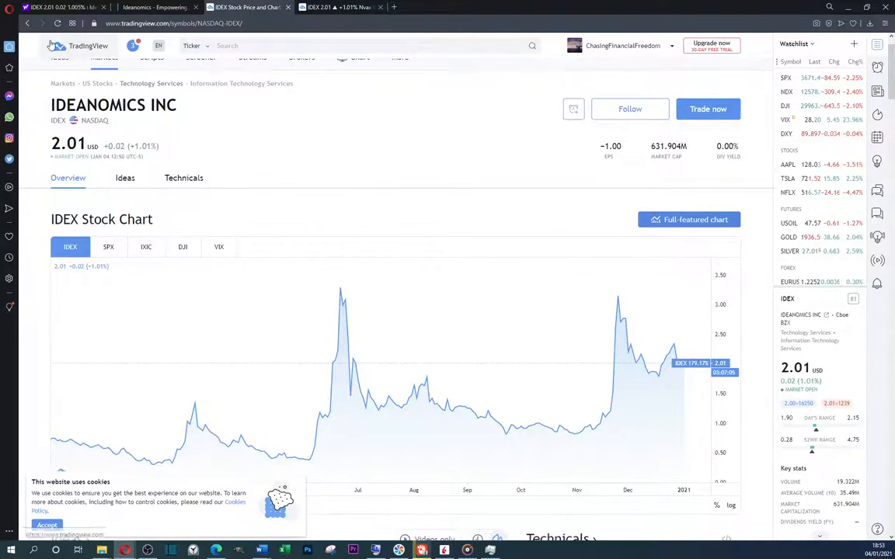
{"action": "left_click", "coordinate": [241, 7]}
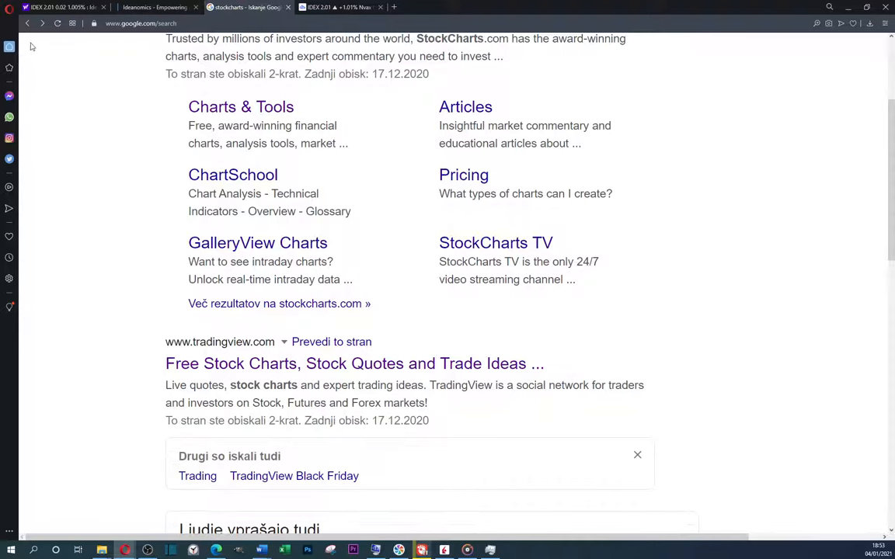
{"action": "left_click", "coordinate": [355, 363]}
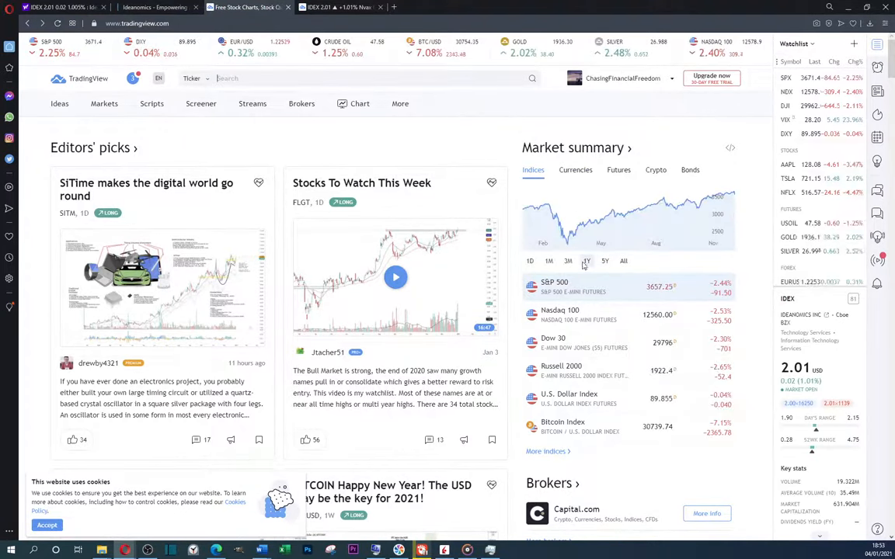
{"action": "mouse_move", "coordinate": [587, 260]}
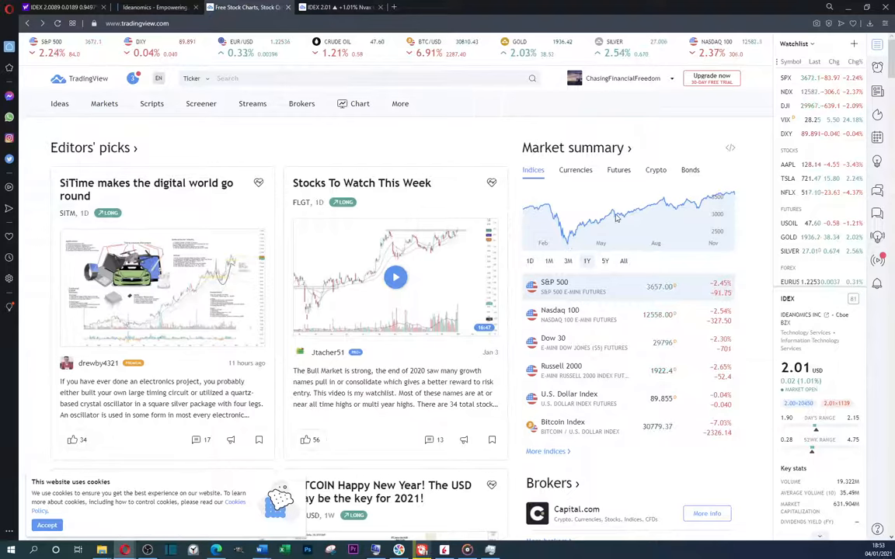
{"action": "mouse_move", "coordinate": [676, 215]}
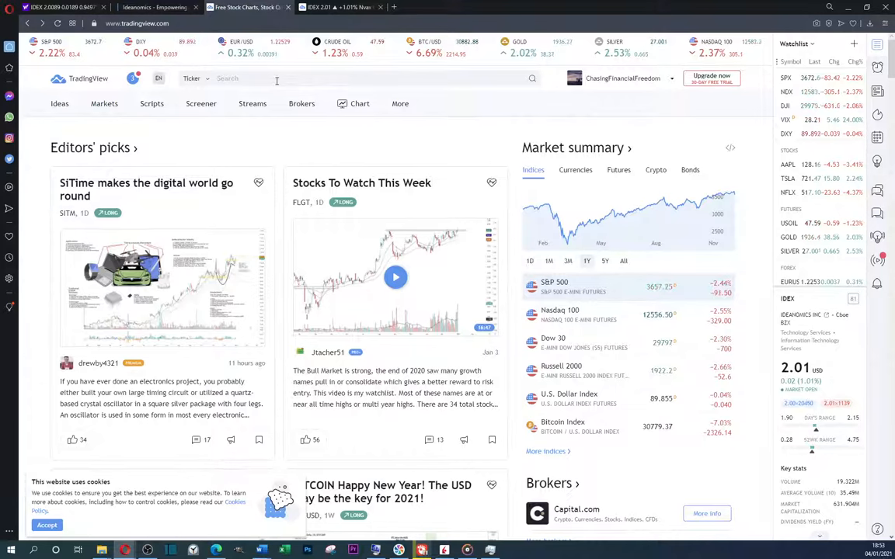
Set the market summary to 3M, enter 'SP' in ticker search, and scroll down
{"action": "type", "text": "SP"}
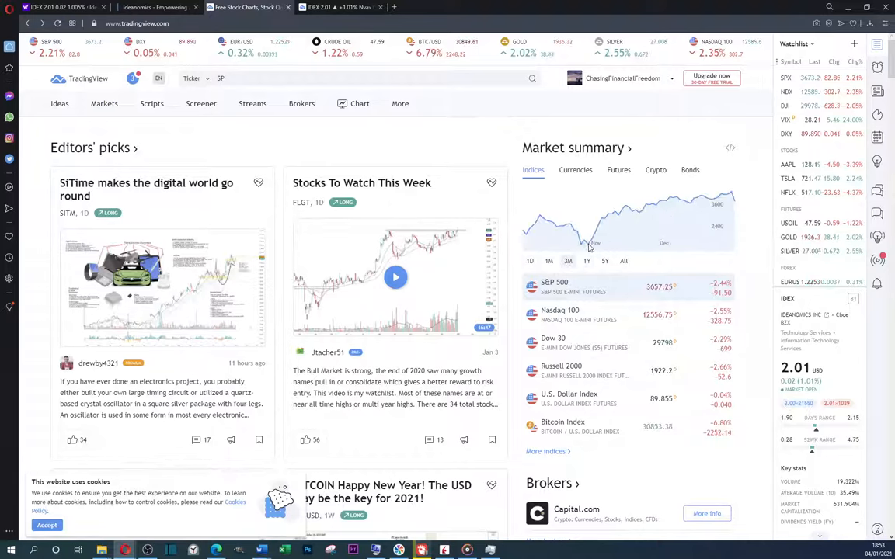
{"action": "mouse_move", "coordinate": [639, 217]}
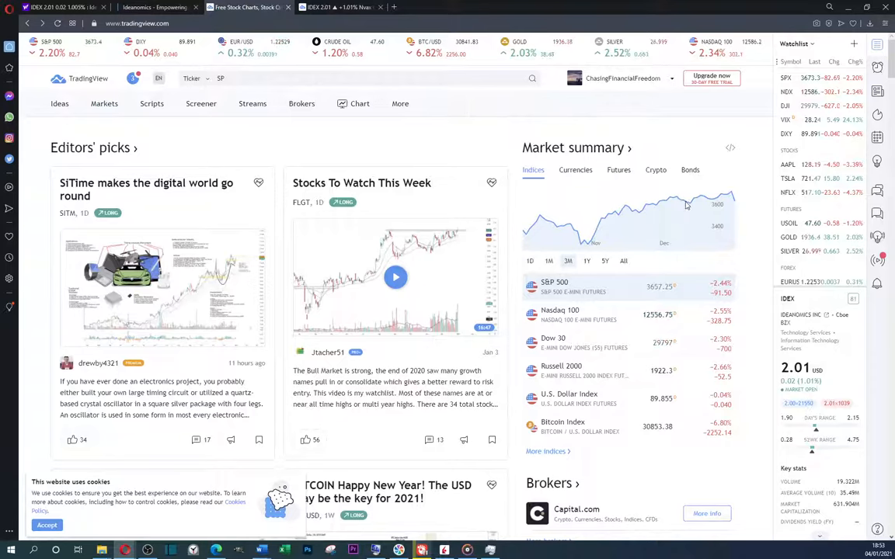
{"action": "mouse_move", "coordinate": [673, 191]}
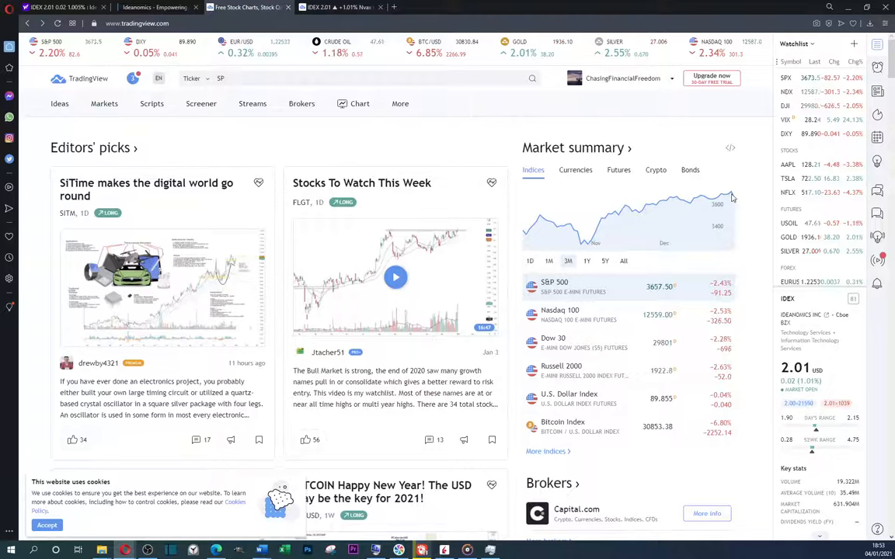
{"action": "mouse_move", "coordinate": [734, 199]}
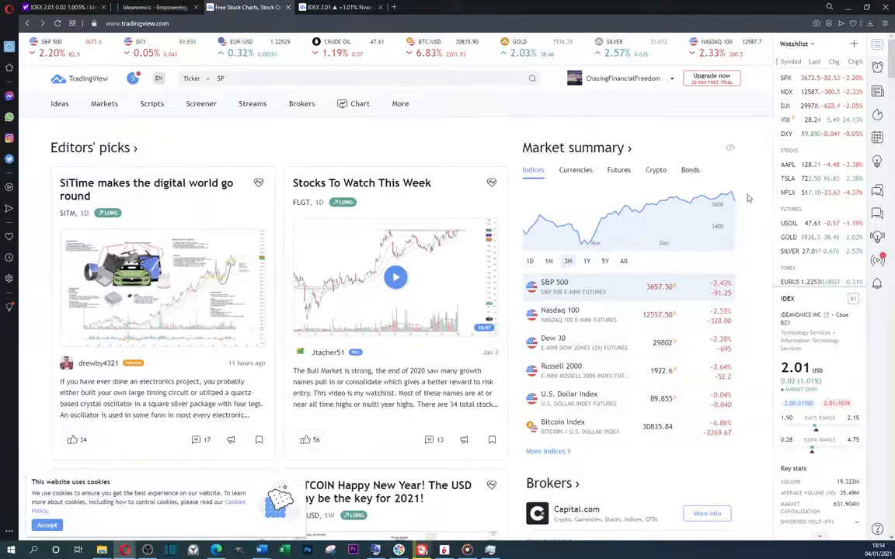
{"action": "mouse_move", "coordinate": [651, 230]}
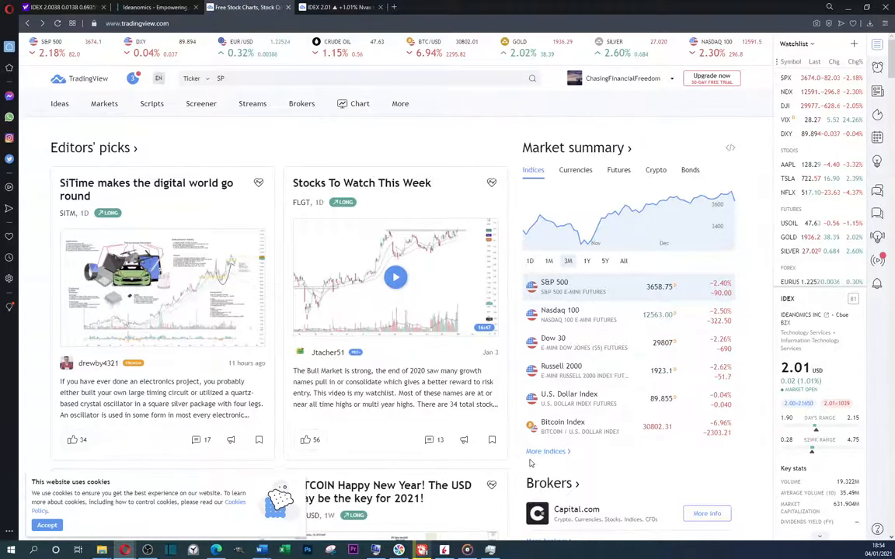
{"action": "scroll", "scroll_direction": "down", "scroll_amount": 3}
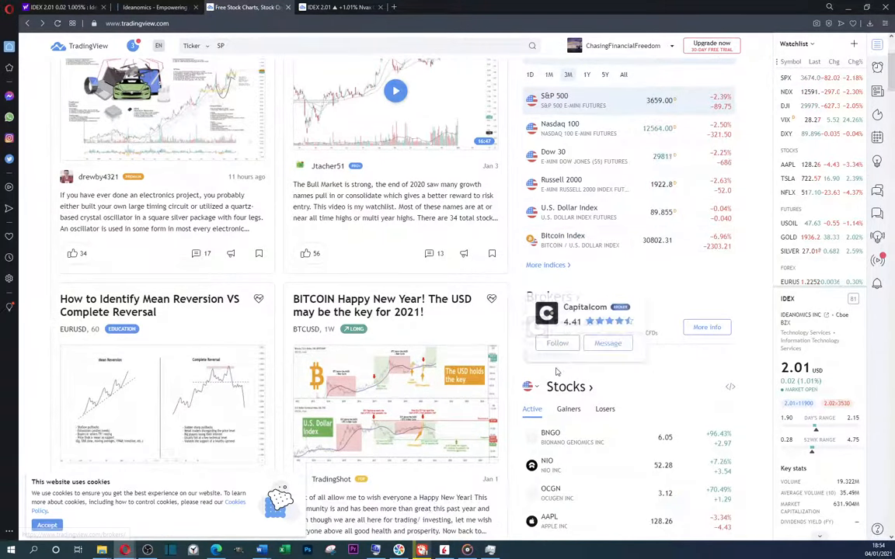